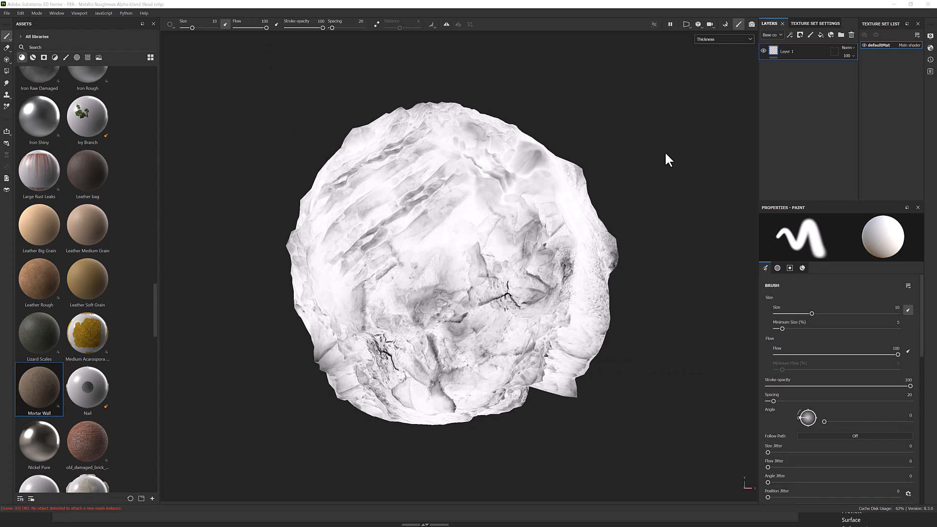
Switch the viewport channel from the thickness map back to full Material shading.
{"action": "left_click", "coordinate": [723, 39]}
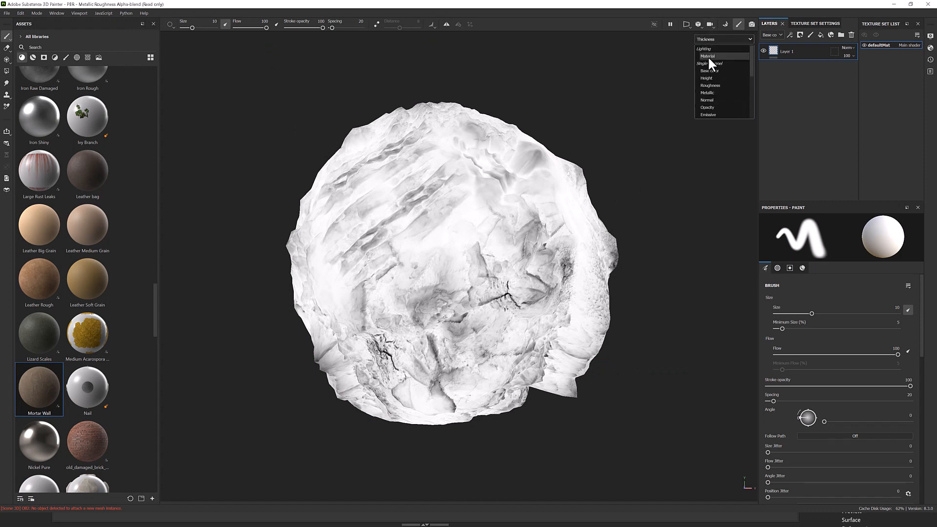
{"action": "left_click", "coordinate": [707, 56]}
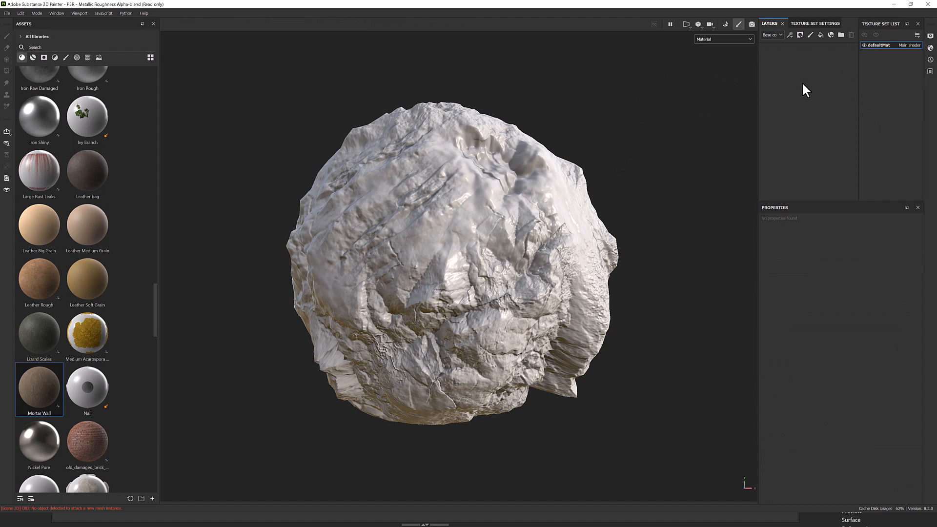
{"action": "mouse_move", "coordinate": [144, 227]}
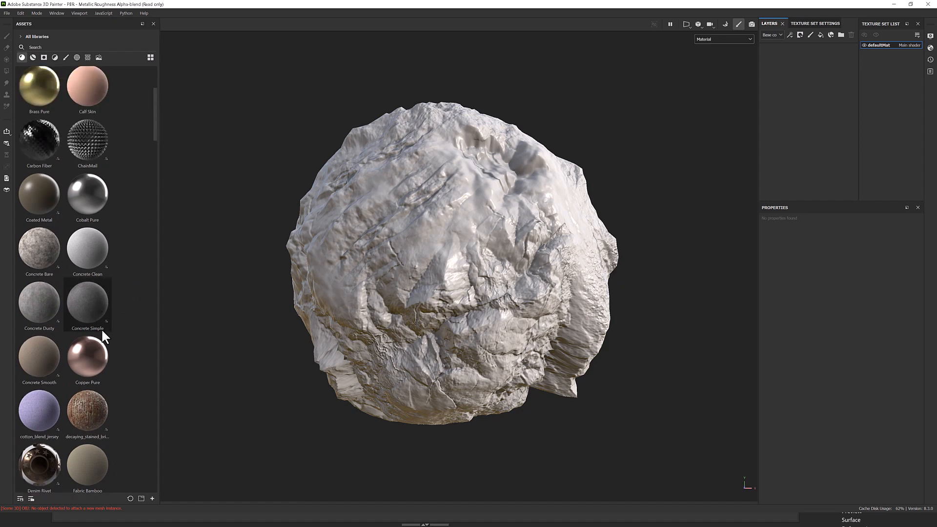
Apply the Concrete Bare material to the rock as a fill layer.
{"action": "left_click", "coordinate": [39, 247]}
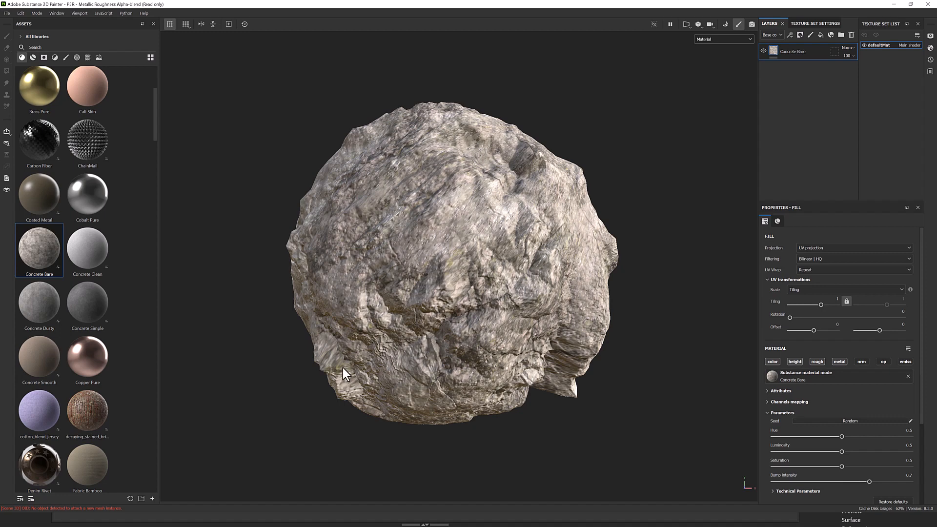
{"action": "mouse_move", "coordinate": [716, 248]}
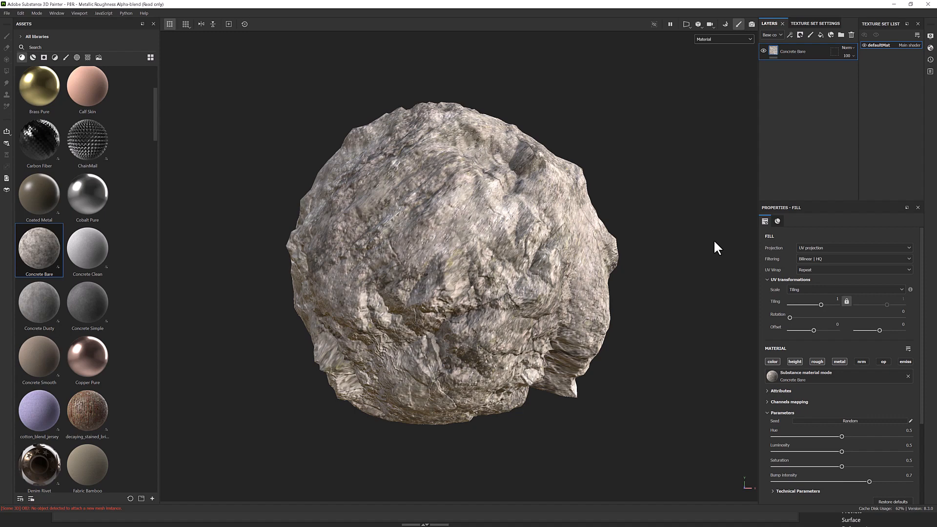
{"action": "mouse_move", "coordinate": [786, 94]}
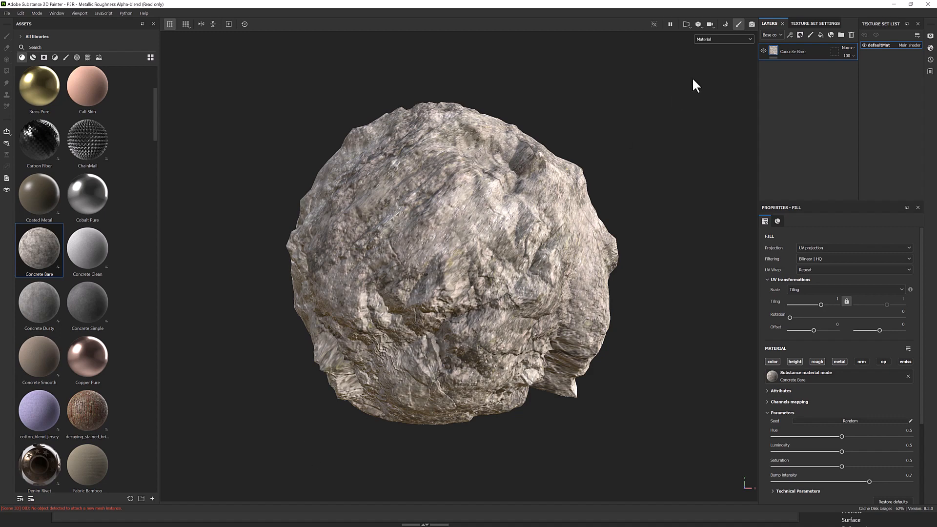
Duplicate Concrete Bare, lower the copy's luminosity to 0.38, and add a black mask.
{"action": "right_click", "coordinate": [794, 51]}
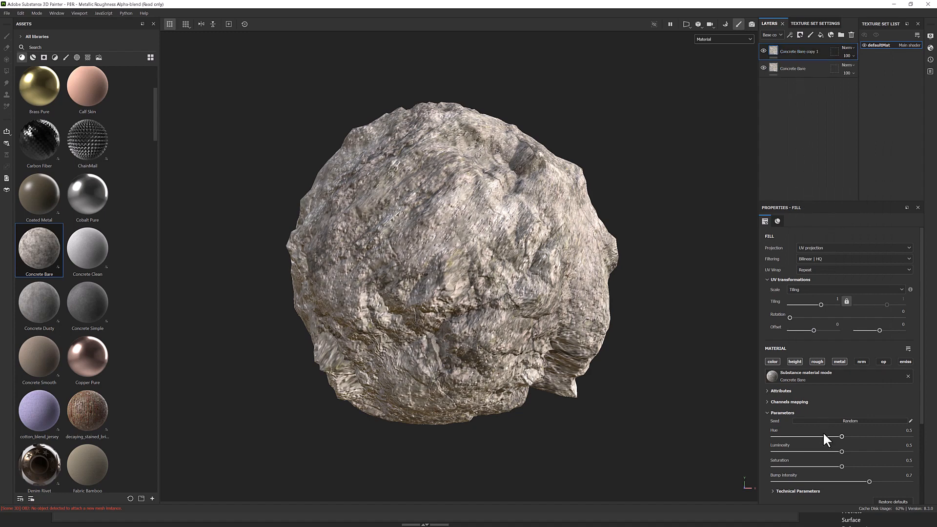
{"action": "left_click_drag", "start_coordinate": [843, 436], "coordinate": [841, 445]}
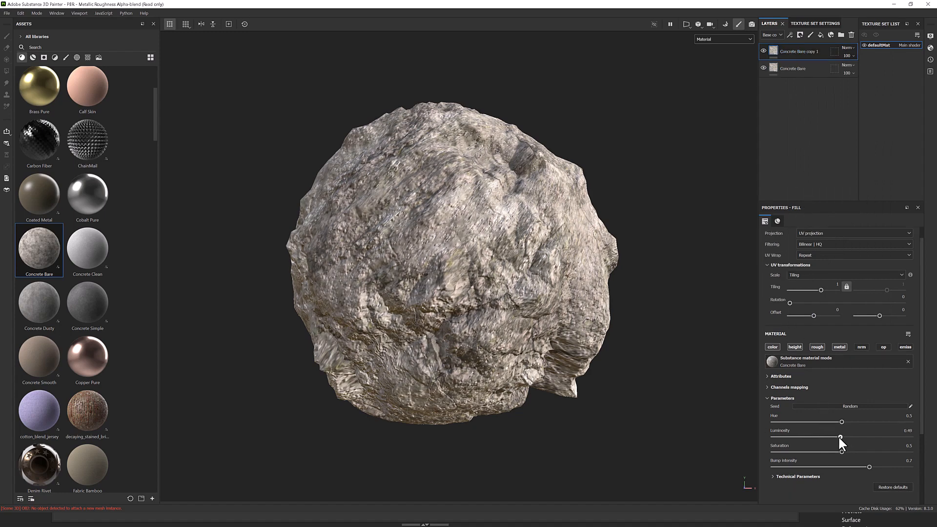
{"action": "left_click_drag", "start_coordinate": [841, 437], "coordinate": [825, 437]}
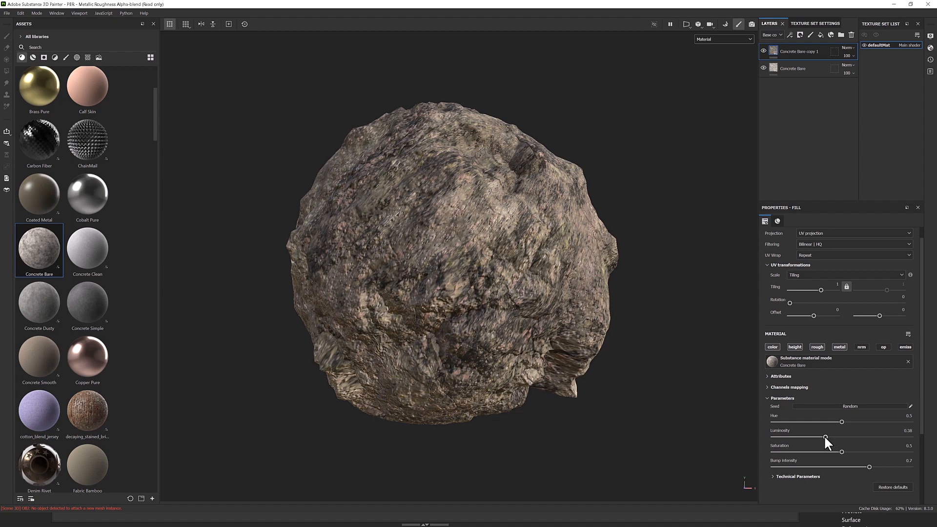
{"action": "right_click", "coordinate": [794, 51]}
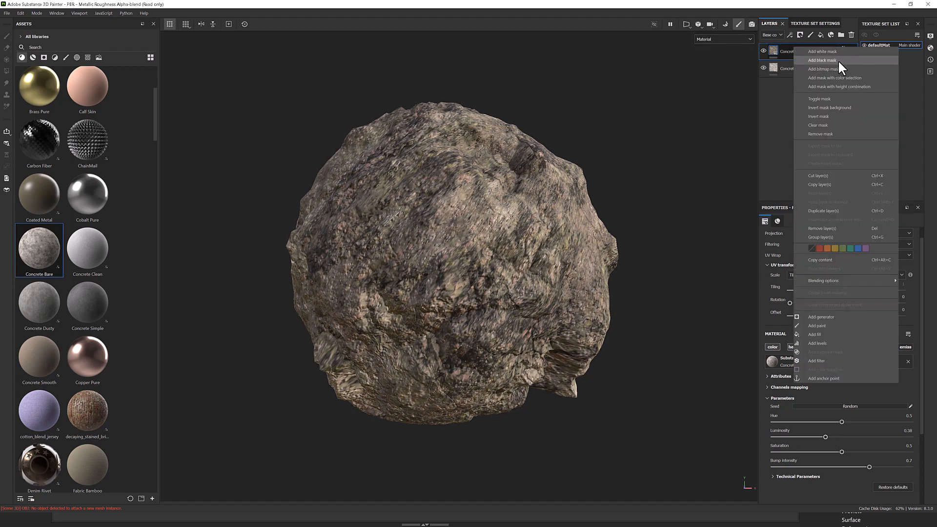
{"action": "left_click", "coordinate": [823, 61]}
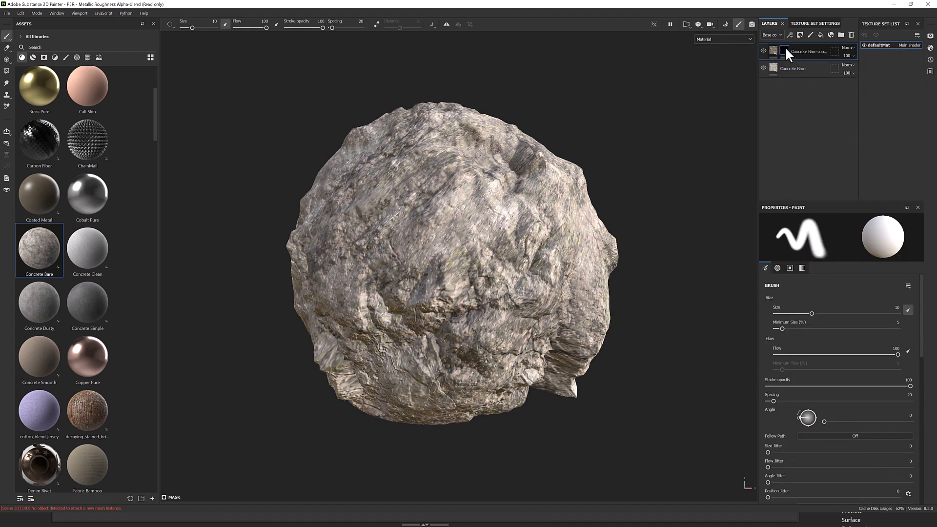
{"action": "right_click", "coordinate": [786, 52]}
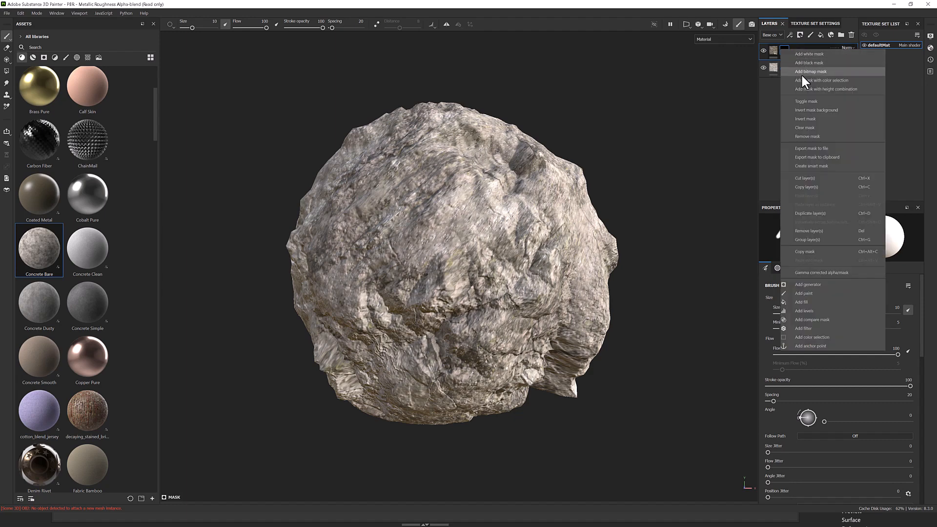
Add a generator to the darker copy's mask and bring up the generator list.
{"action": "left_click", "coordinate": [807, 284]}
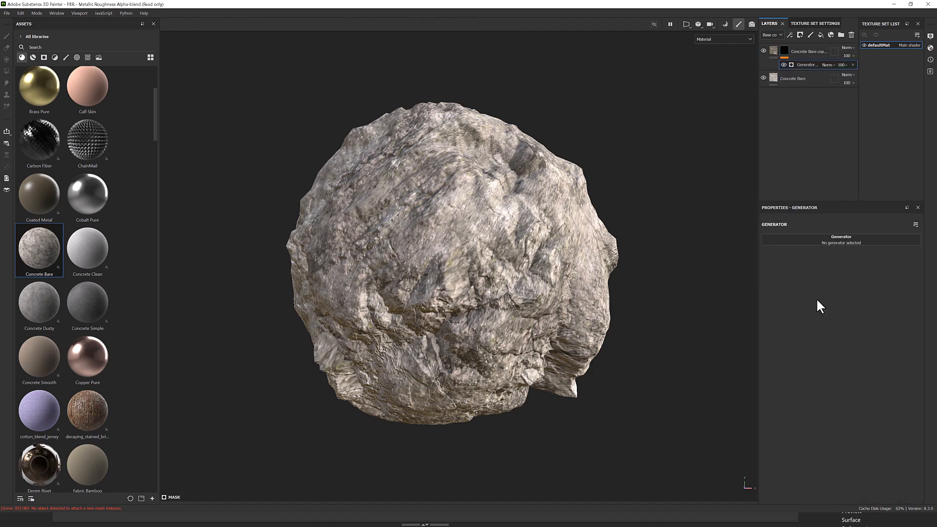
{"action": "left_click", "coordinate": [841, 236]}
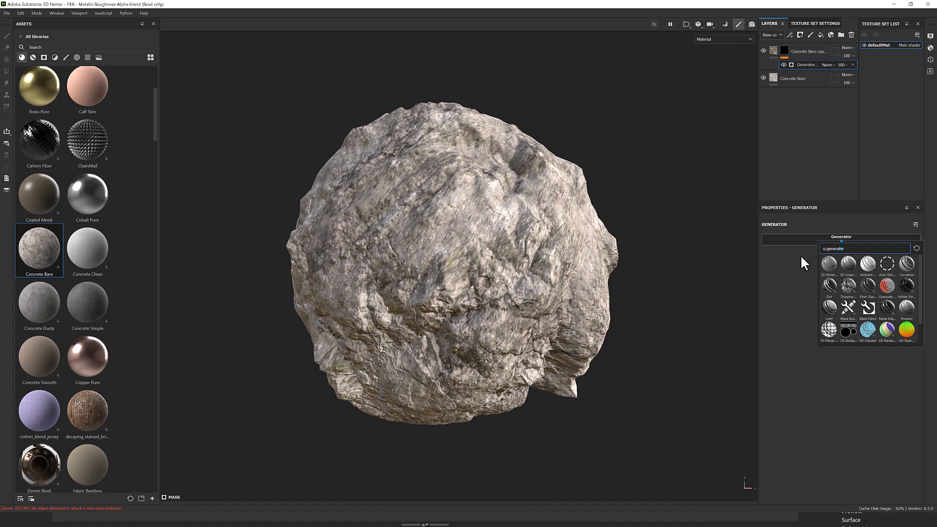
{"action": "mouse_move", "coordinate": [863, 269]}
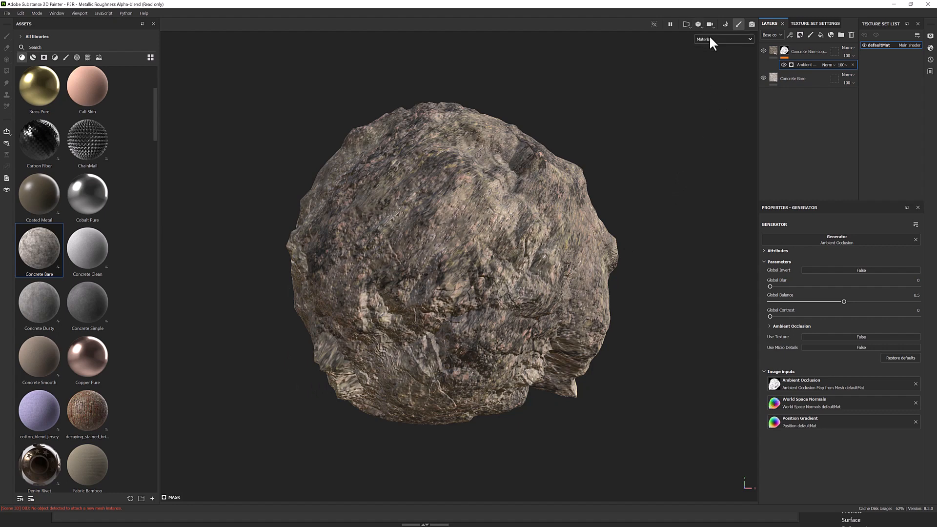
Switch the viewport channel from Material to Mask to view the AO map.
{"action": "left_click", "coordinate": [724, 40]}
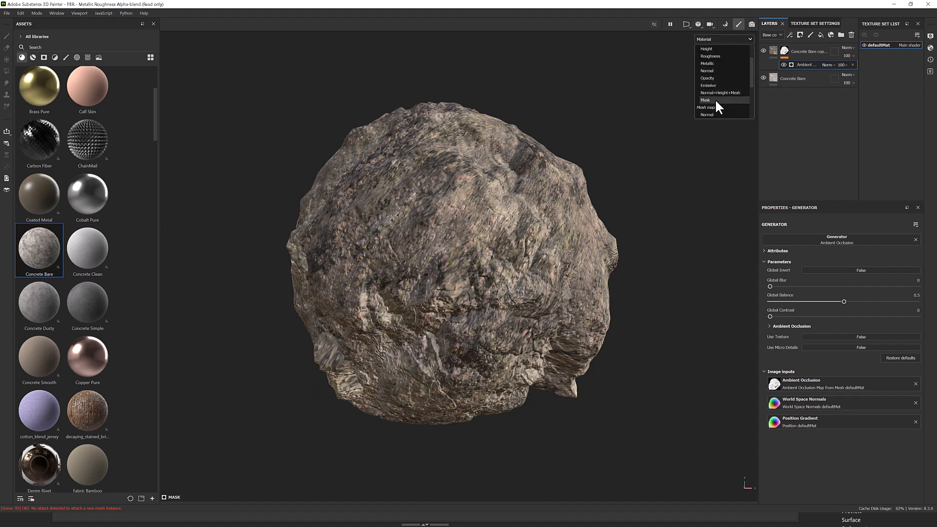
{"action": "left_click", "coordinate": [705, 100]}
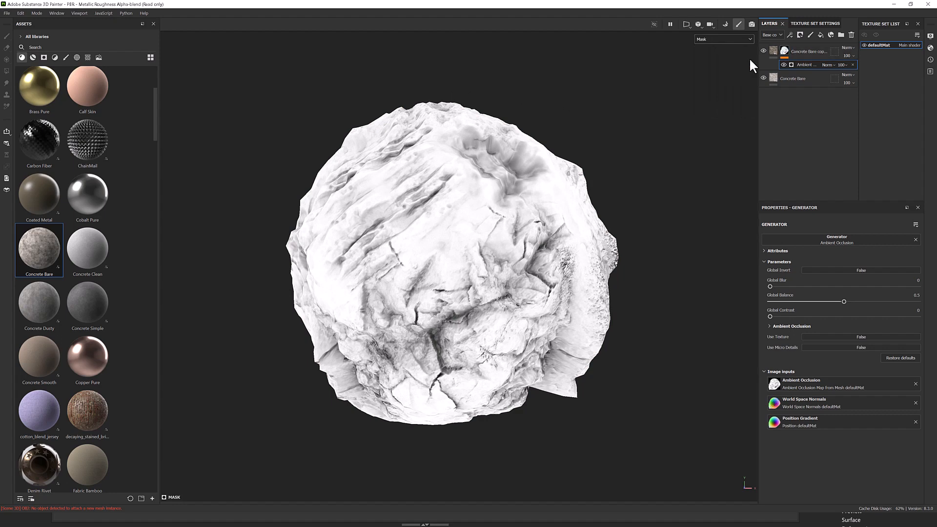
{"action": "mouse_move", "coordinate": [425, 244]}
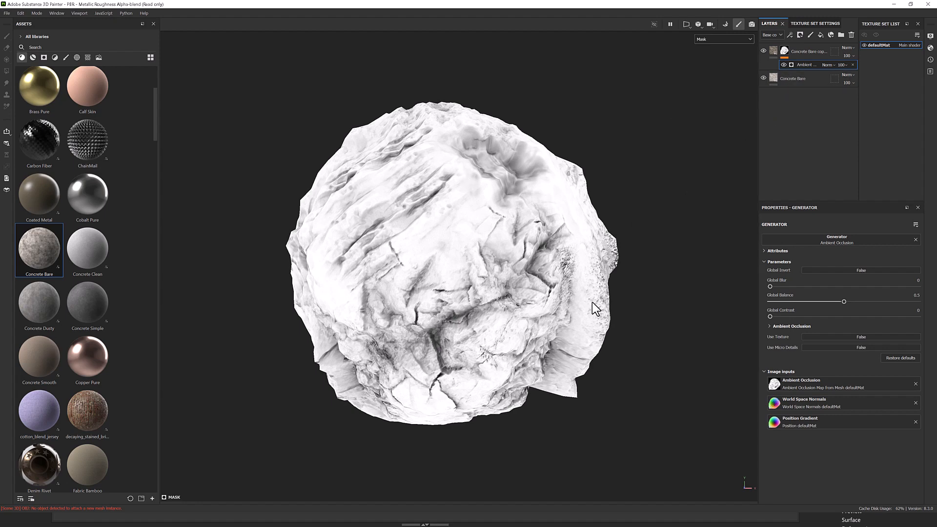
{"action": "mouse_move", "coordinate": [463, 175]}
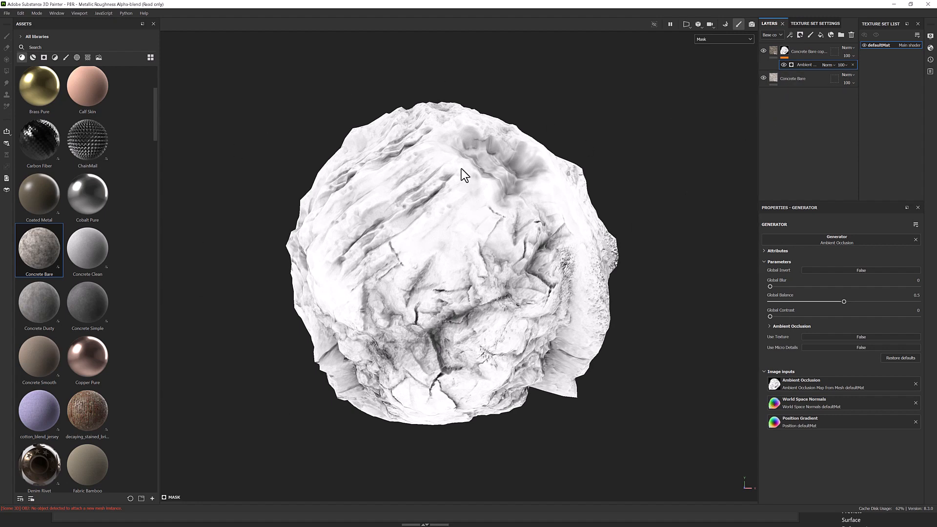
{"action": "mouse_move", "coordinate": [522, 178]}
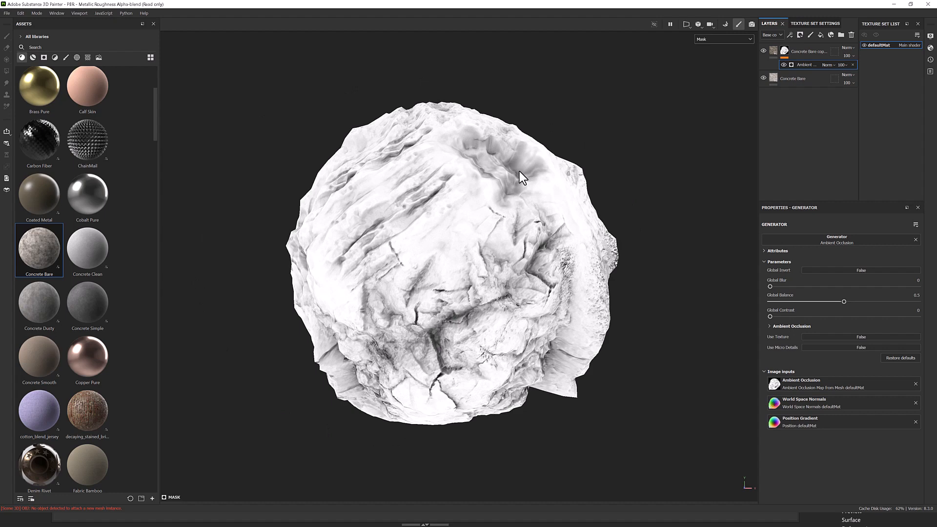
{"action": "mouse_move", "coordinate": [547, 189]}
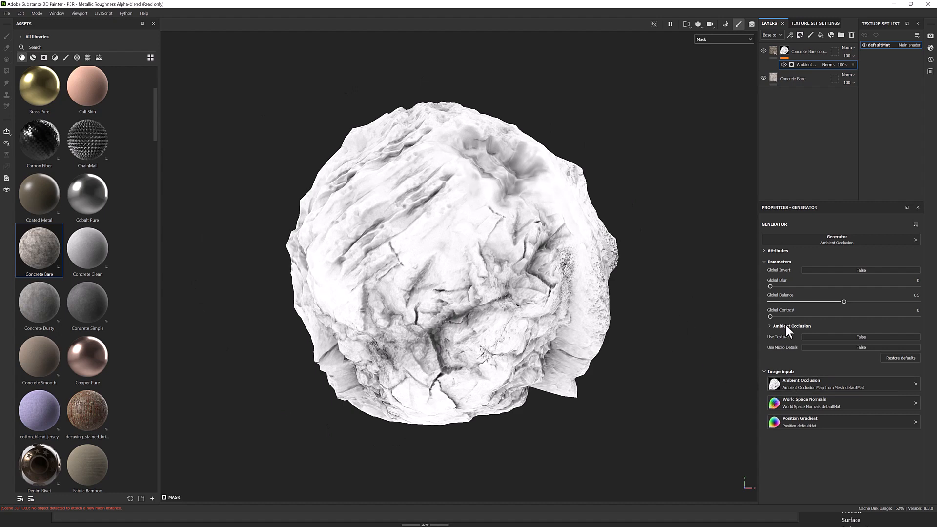
Invert the ambient occlusion mask and adjust its blur and balance.
{"action": "left_click", "coordinate": [861, 270]}
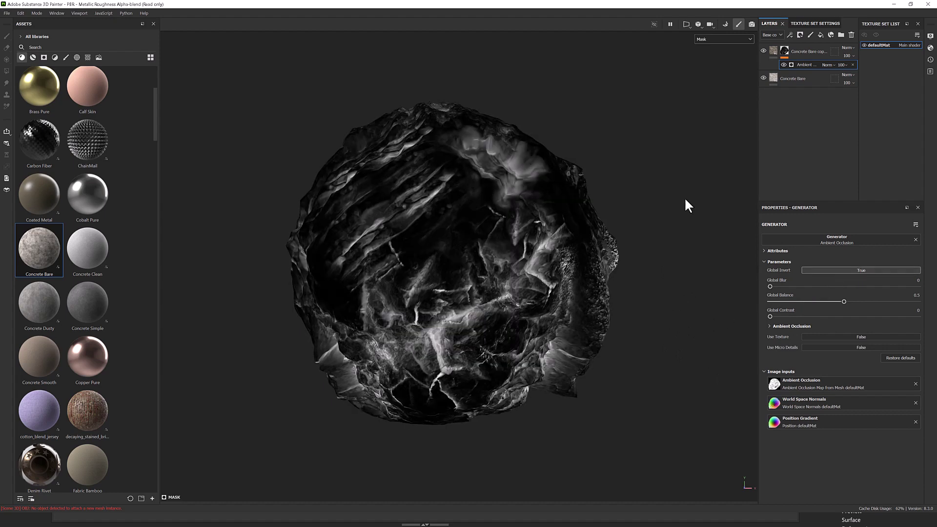
{"action": "mouse_move", "coordinate": [752, 290]}
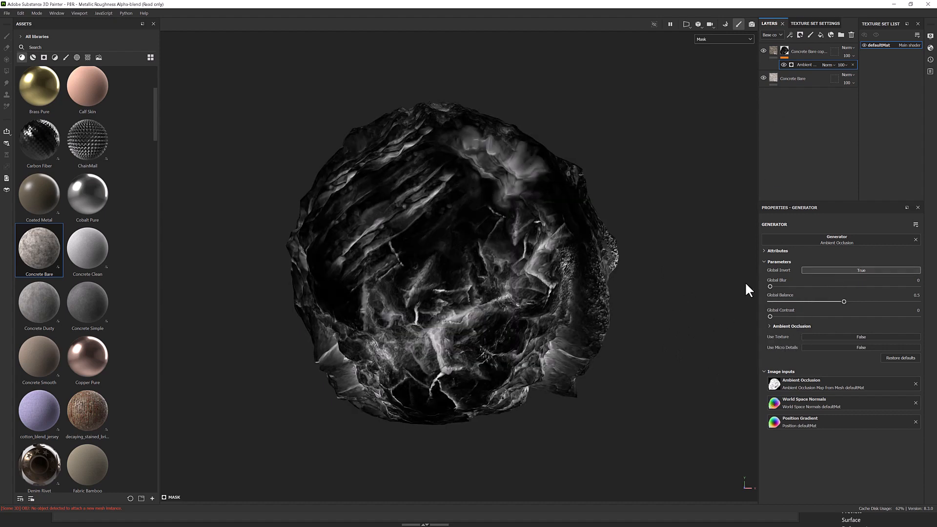
{"action": "left_click_drag", "start_coordinate": [769, 286], "coordinate": [776, 286]}
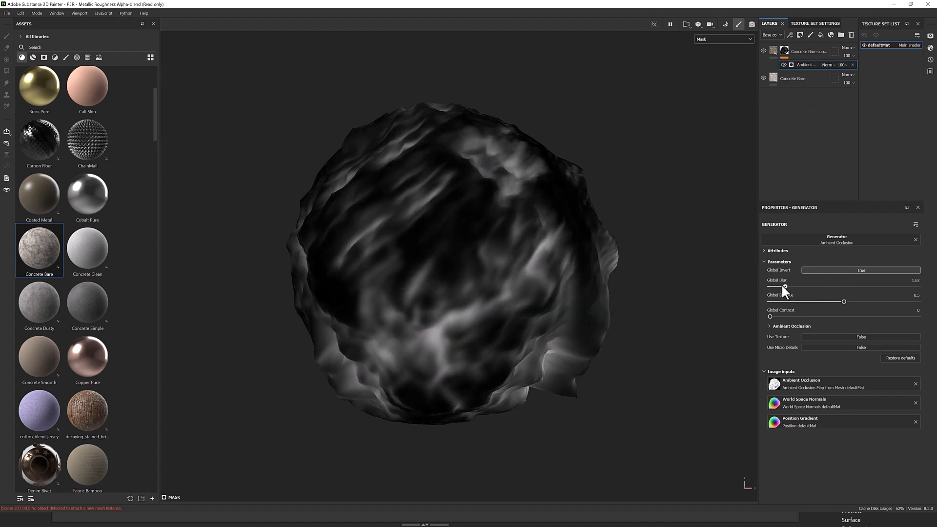
{"action": "left_click_drag", "start_coordinate": [812, 285], "coordinate": [780, 286]}
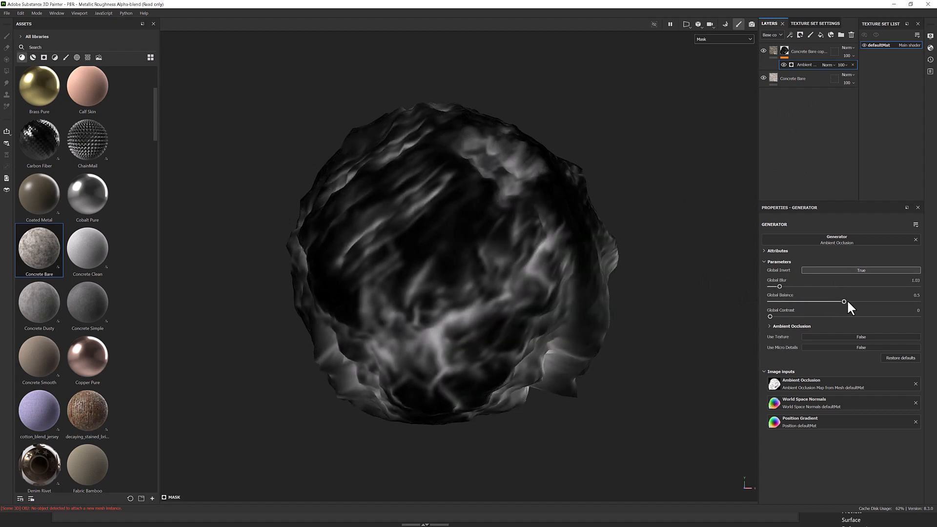
{"action": "left_click_drag", "start_coordinate": [844, 301], "coordinate": [802, 301]}
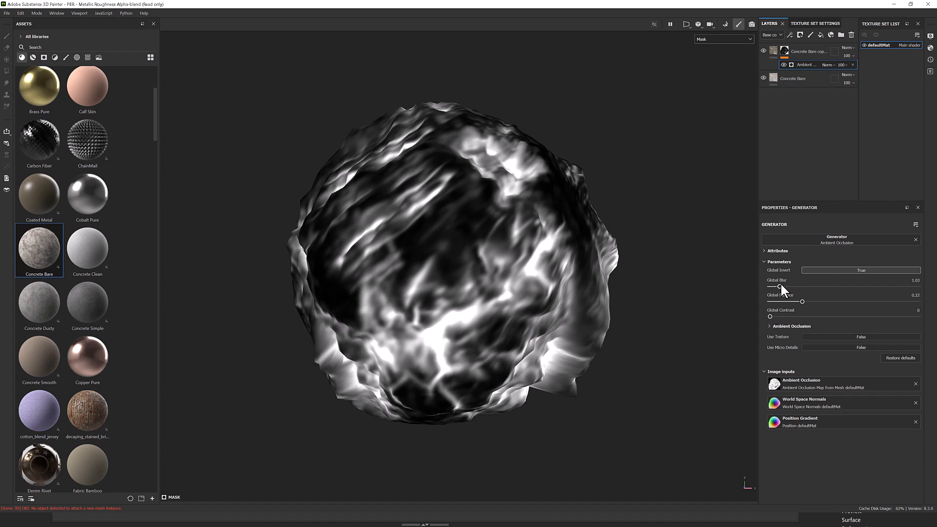
Raise the AO mask contrast to 0.47 and return the viewport to Material.
{"action": "left_click_drag", "start_coordinate": [771, 286], "coordinate": [781, 286]}
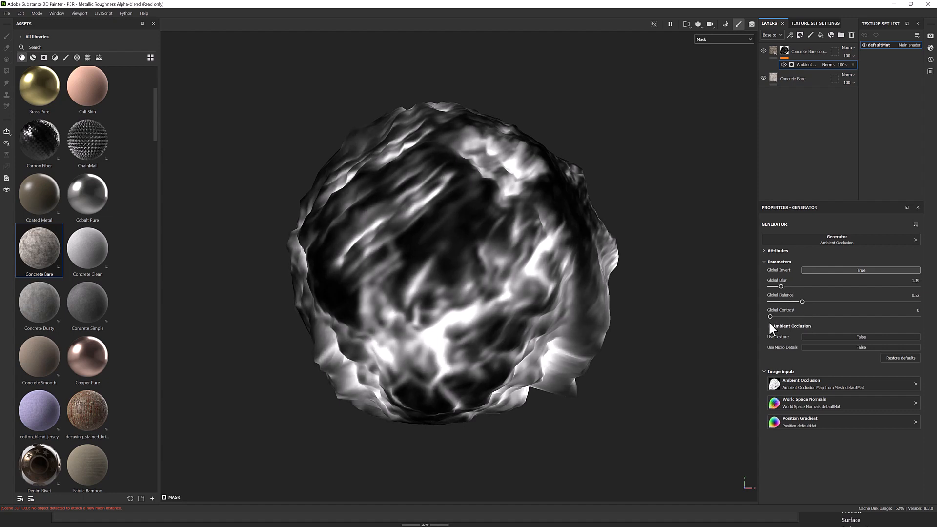
{"action": "left_click_drag", "start_coordinate": [769, 316], "coordinate": [808, 316]}
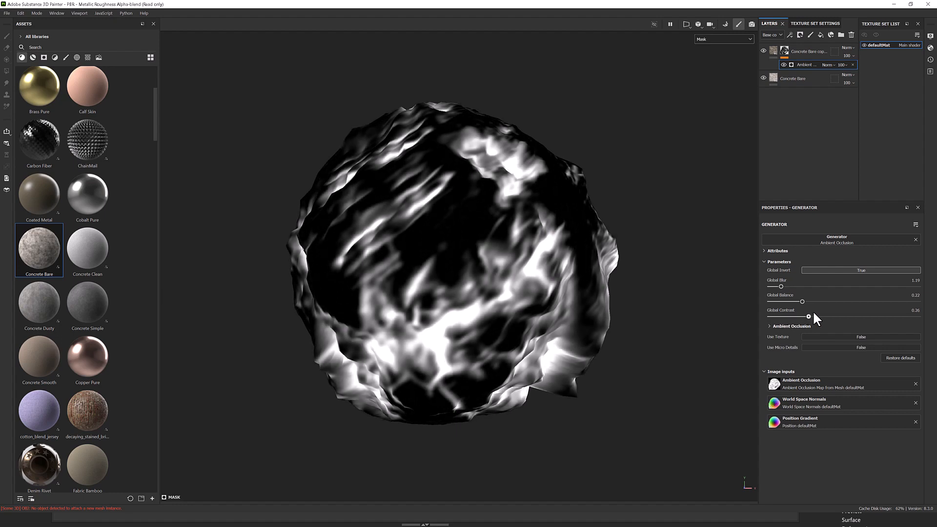
{"action": "left_click_drag", "start_coordinate": [808, 316], "coordinate": [836, 316]}
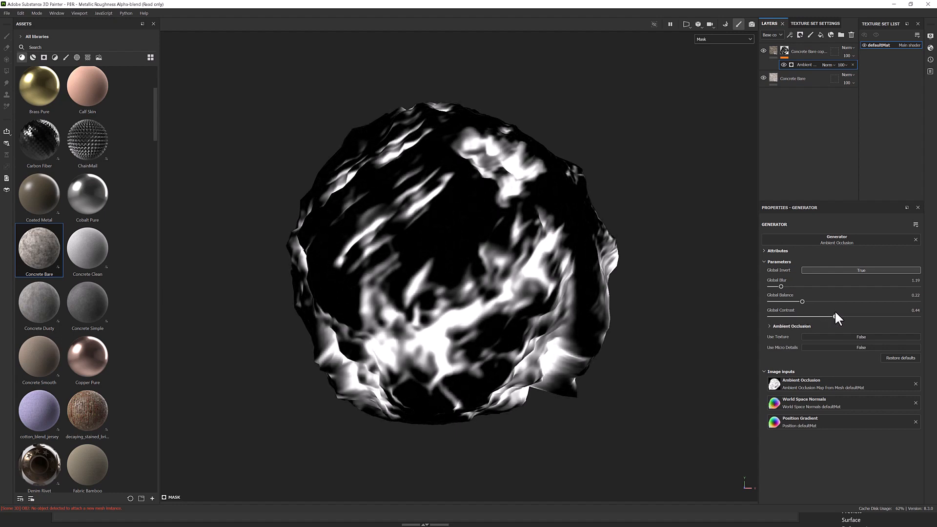
{"action": "left_click_drag", "start_coordinate": [835, 316], "coordinate": [839, 317]}
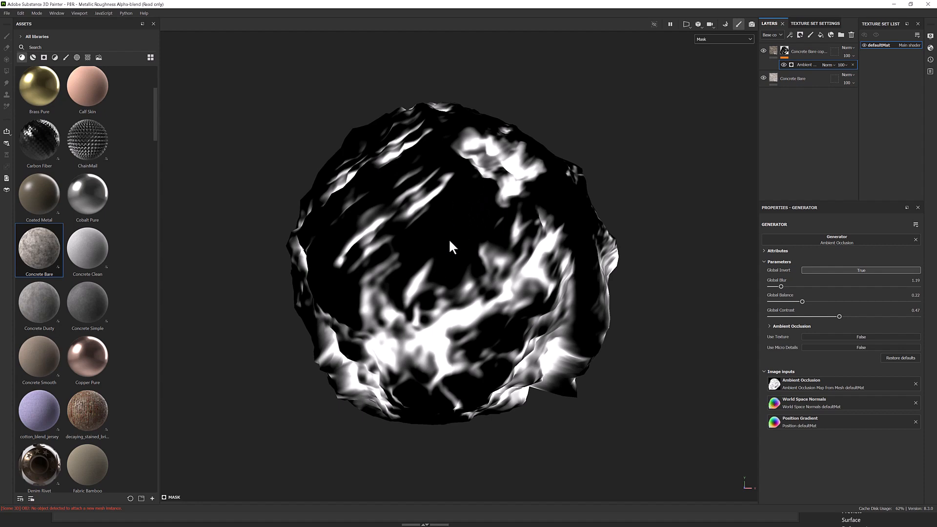
{"action": "mouse_move", "coordinate": [517, 188]}
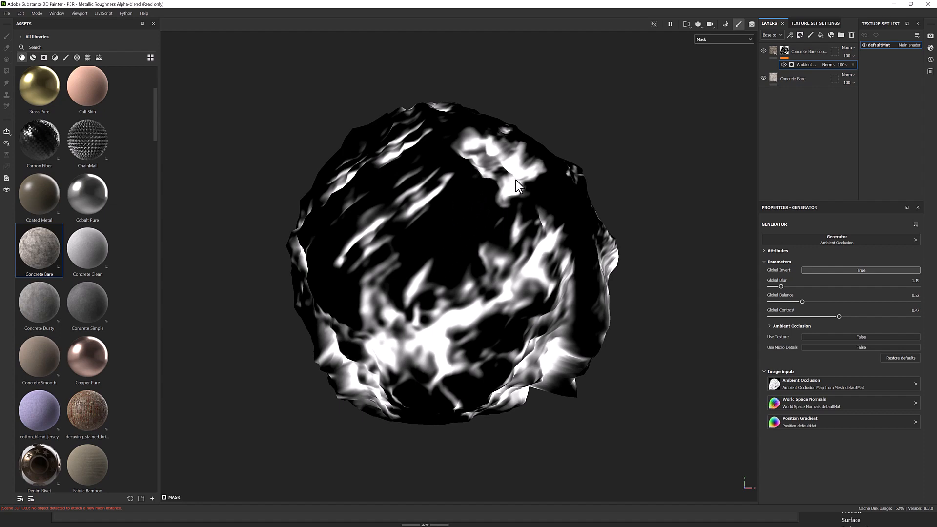
{"action": "mouse_move", "coordinate": [696, 376]}
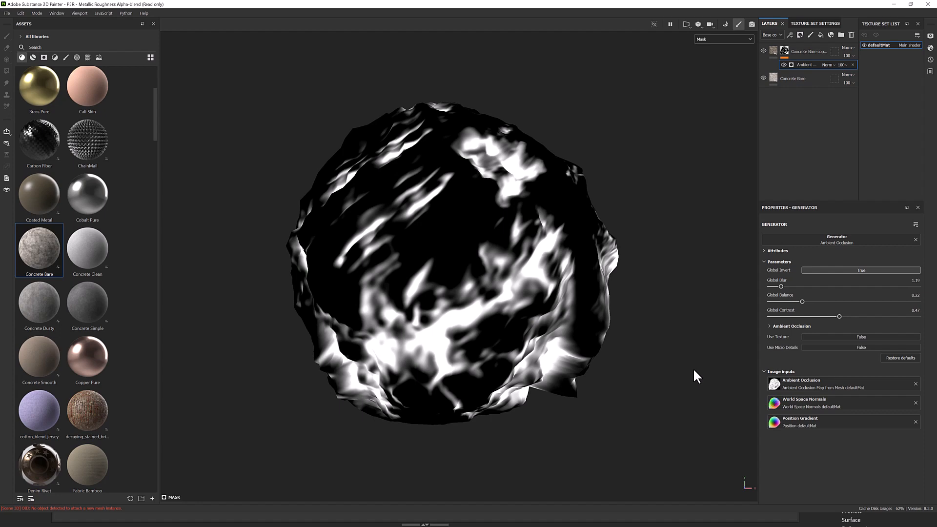
{"action": "mouse_move", "coordinate": [742, 286]}
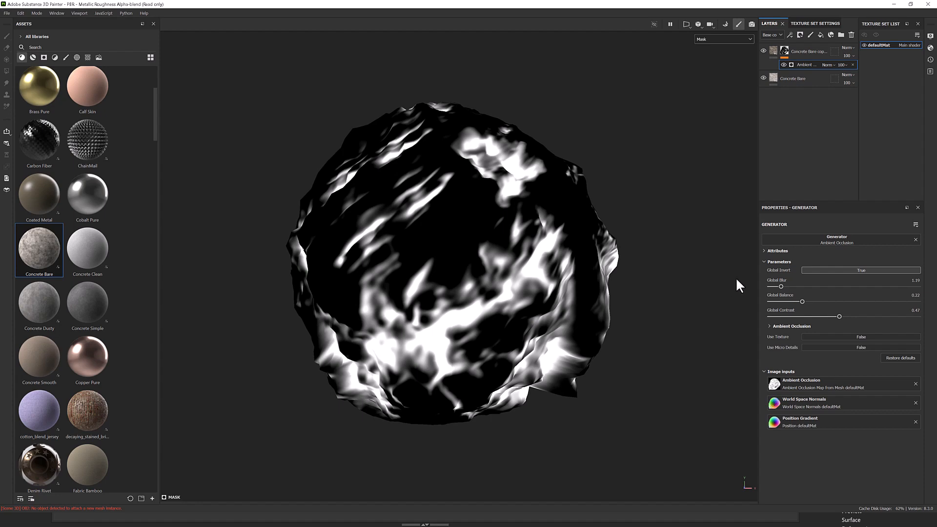
{"action": "mouse_move", "coordinate": [648, 92]}
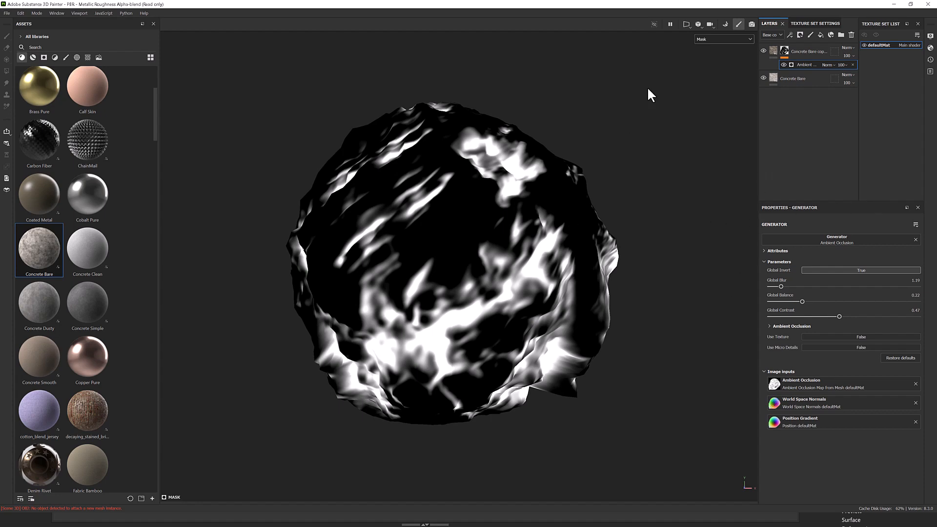
{"action": "left_click", "coordinate": [723, 39]}
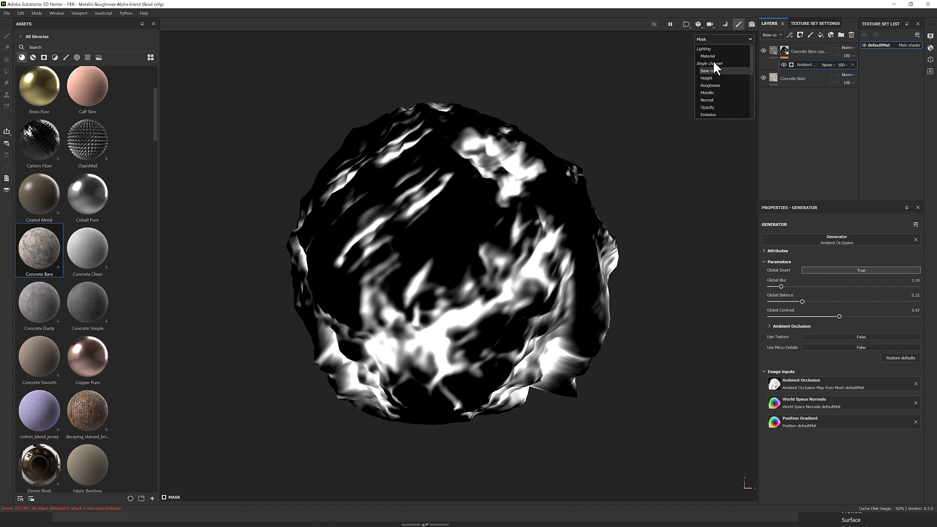
{"action": "left_click", "coordinate": [707, 56]}
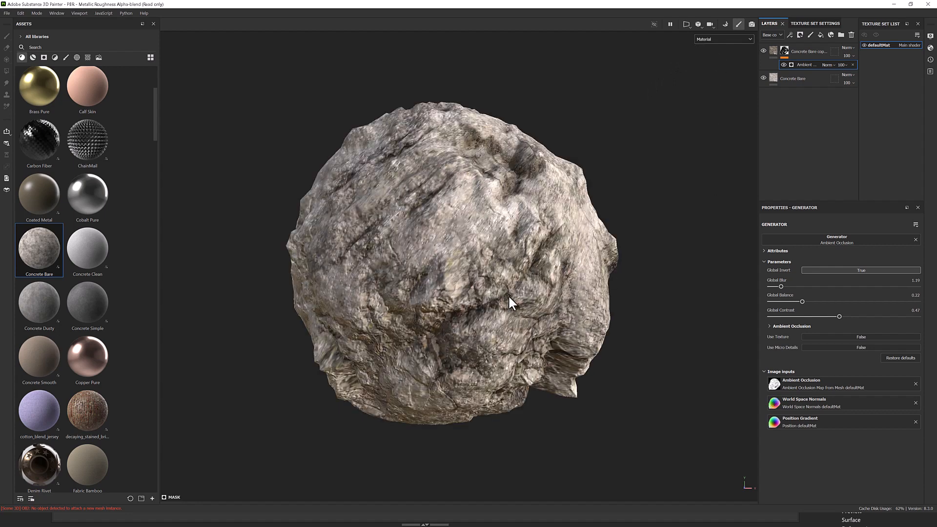
{"action": "mouse_move", "coordinate": [504, 141]}
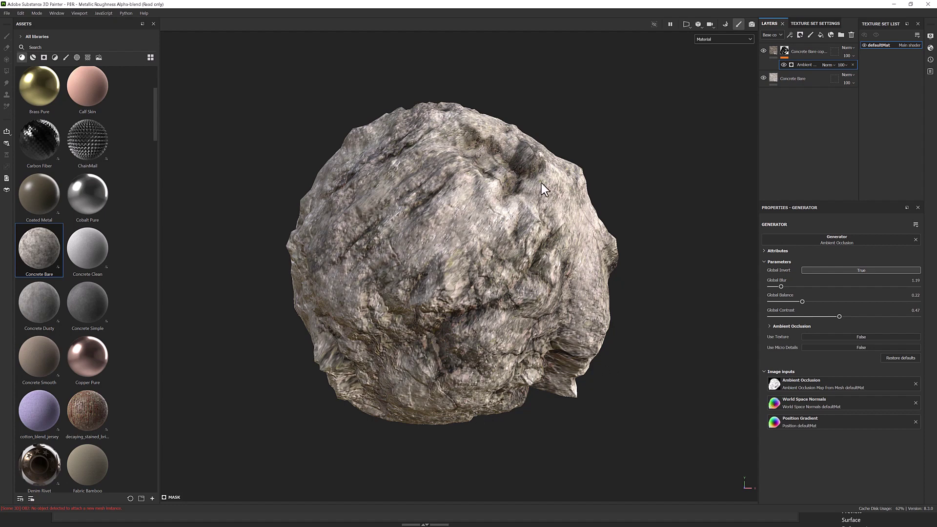
{"action": "mouse_move", "coordinate": [439, 204]}
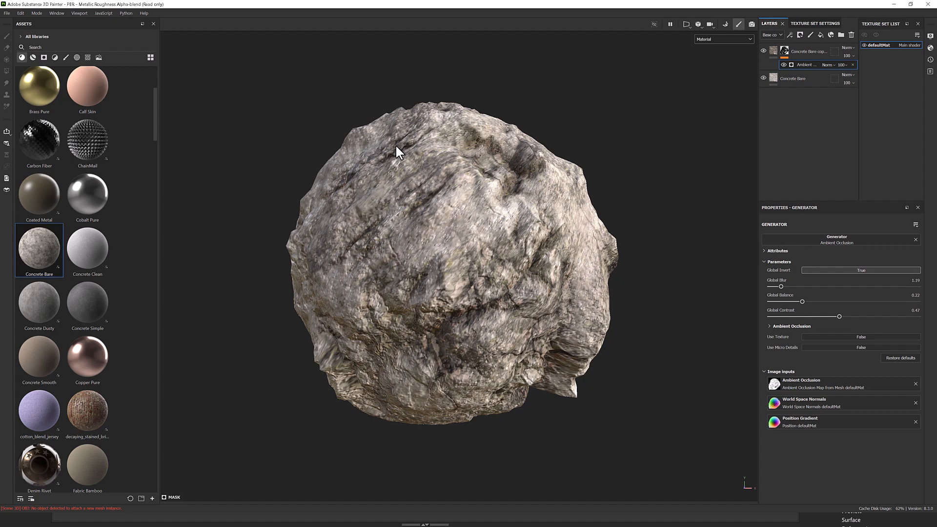
{"action": "mouse_move", "coordinate": [568, 308]}
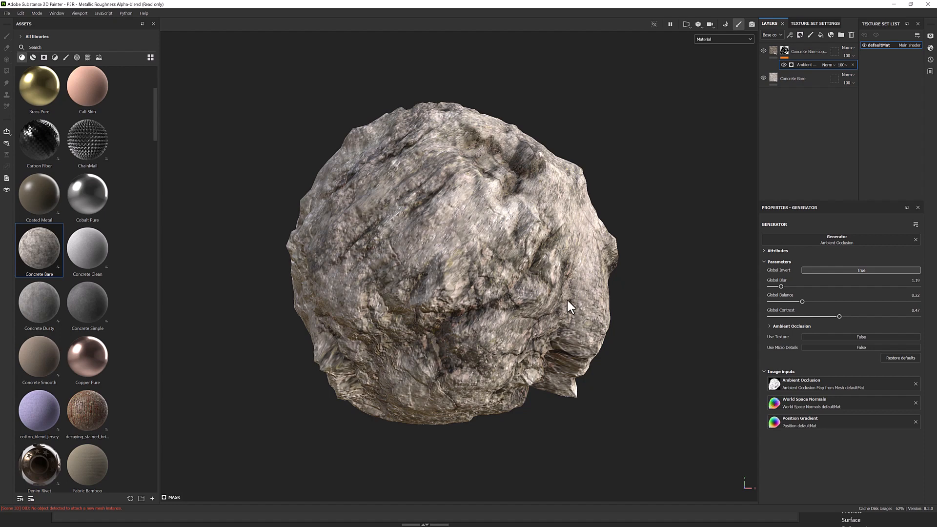
{"action": "mouse_move", "coordinate": [582, 355]}
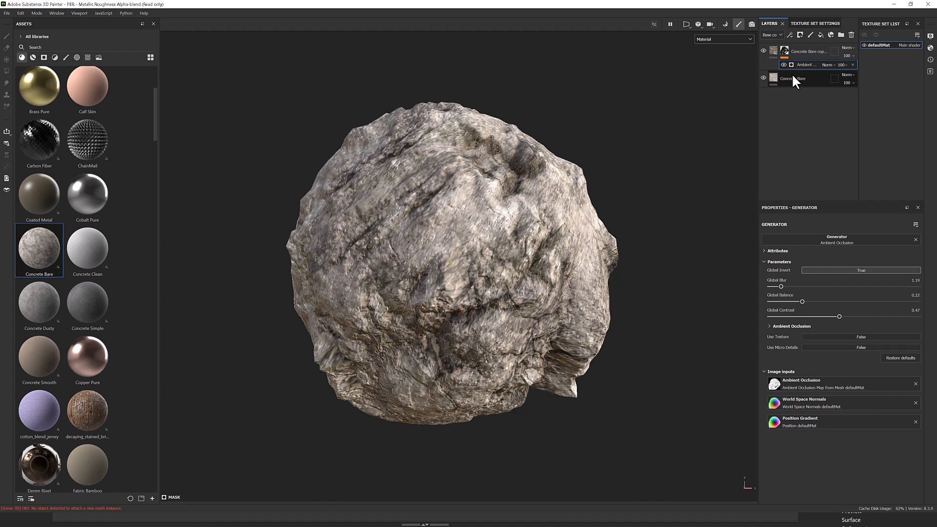
Select the base Concrete Bare fill layer to show its hue, luminosity and saturation.
{"action": "left_click", "coordinate": [794, 78]}
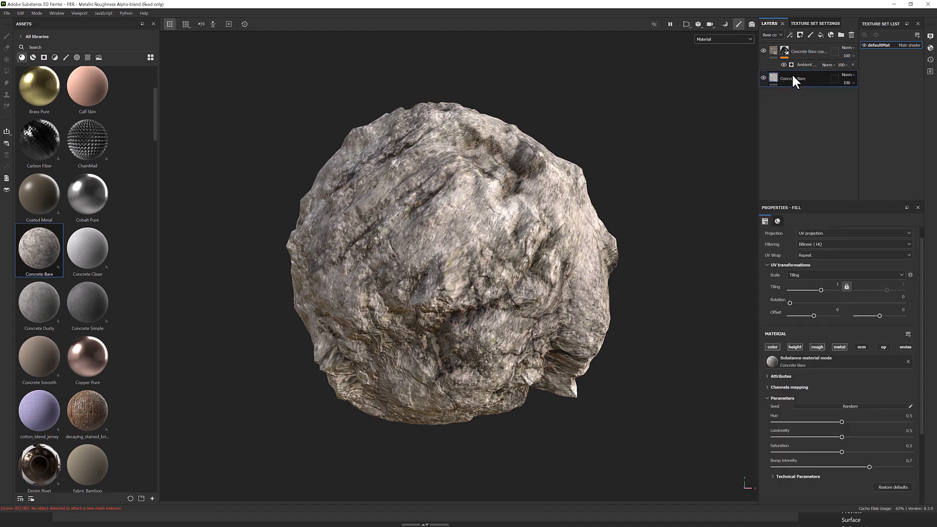
Duplicate Concrete Bare, give the copy a black mask, and set its luminosity to 0.85.
{"action": "right_click", "coordinate": [793, 78]}
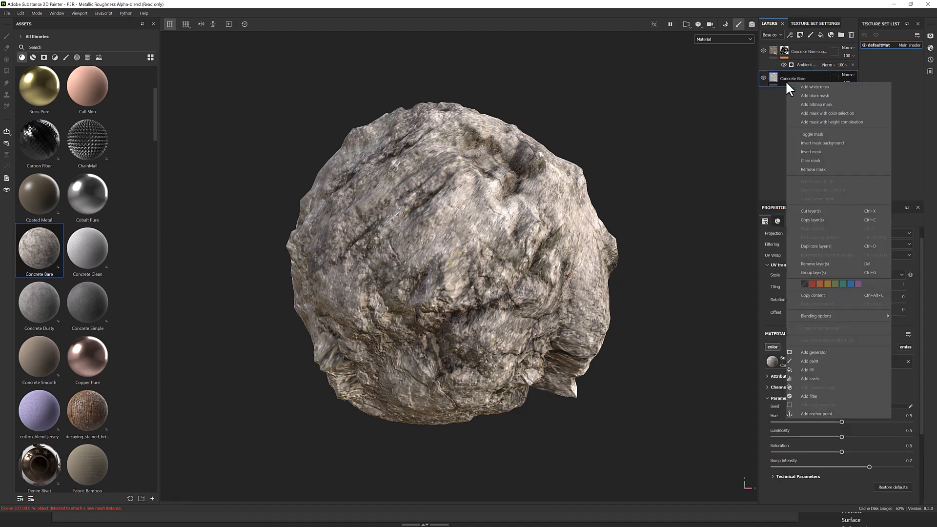
{"action": "mouse_move", "coordinate": [824, 296]}
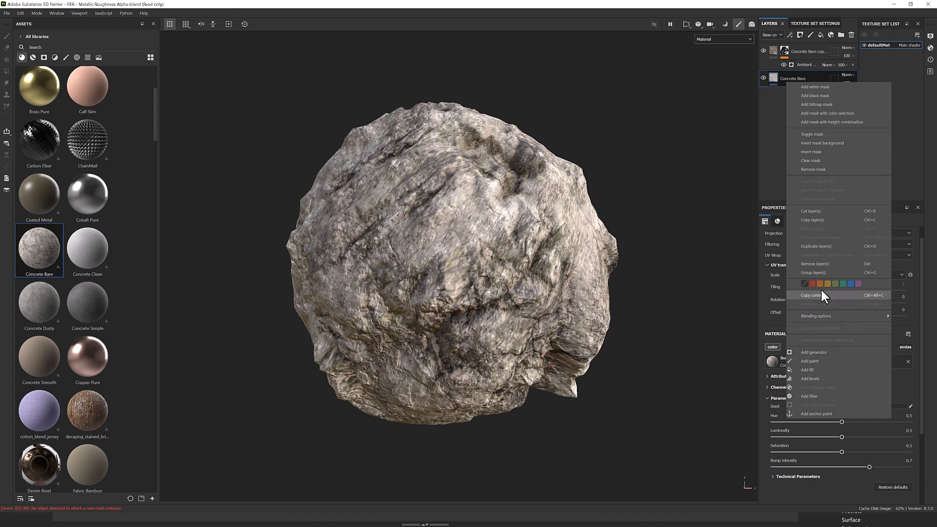
{"action": "left_click", "coordinate": [816, 246]}
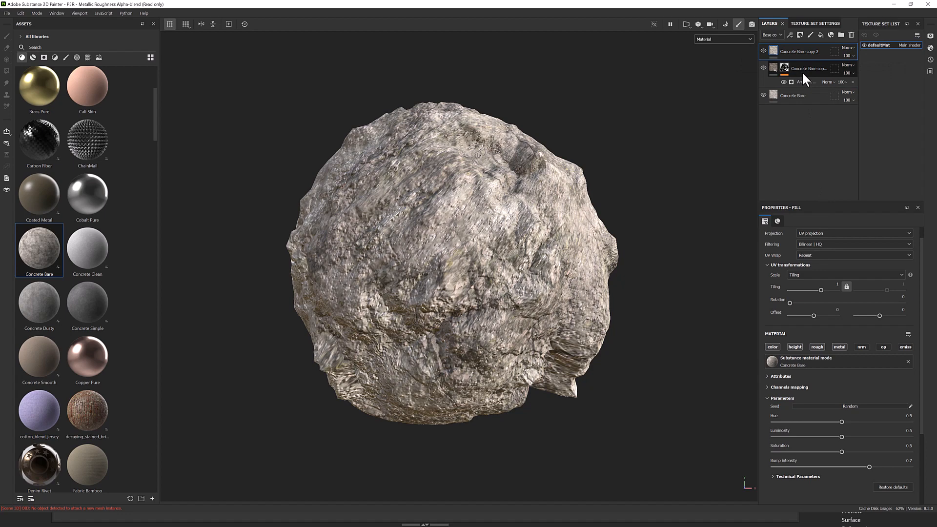
{"action": "right_click", "coordinate": [804, 69]}
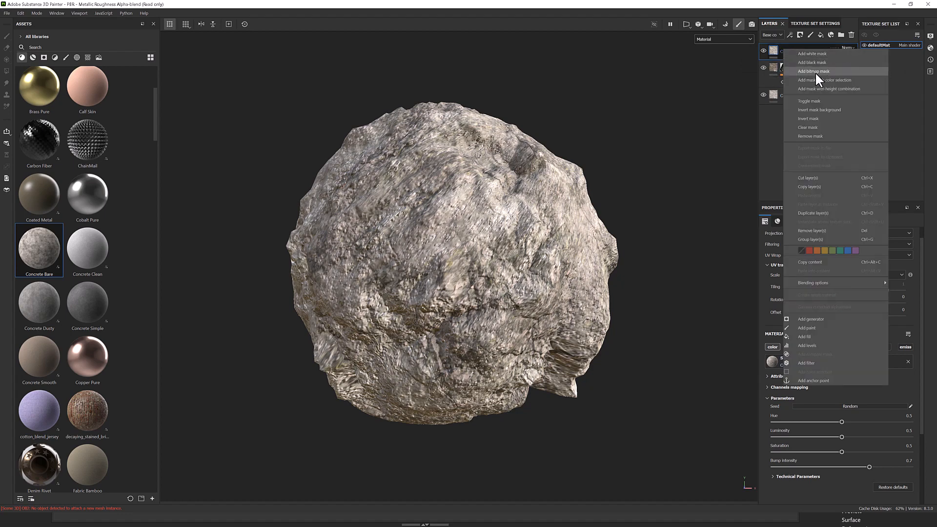
{"action": "left_click", "coordinate": [811, 71]}
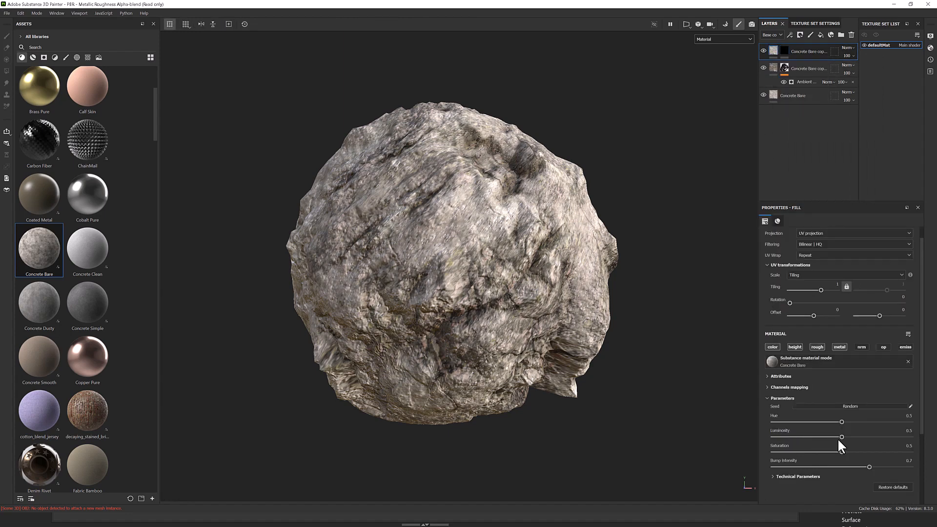
{"action": "left_click_drag", "start_coordinate": [822, 437], "coordinate": [888, 437]}
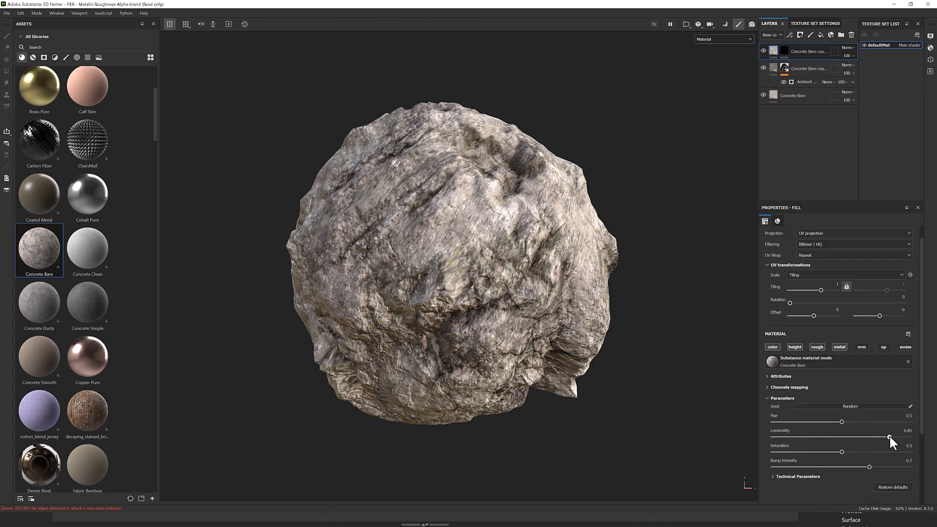
{"action": "left_click_drag", "start_coordinate": [889, 437], "coordinate": [875, 437]}
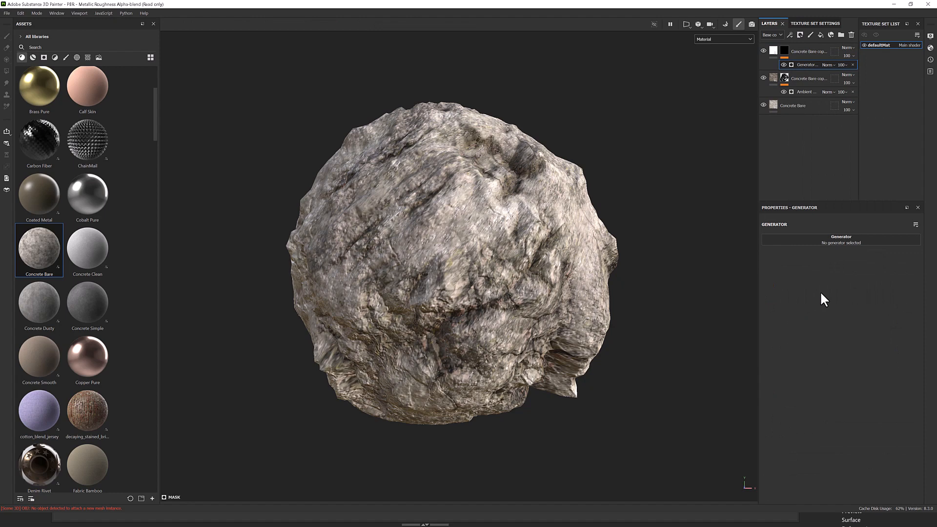
Choose Curvature as the brighter copy's mask generator and open the viewport channel list.
{"action": "left_click", "coordinate": [841, 239]}
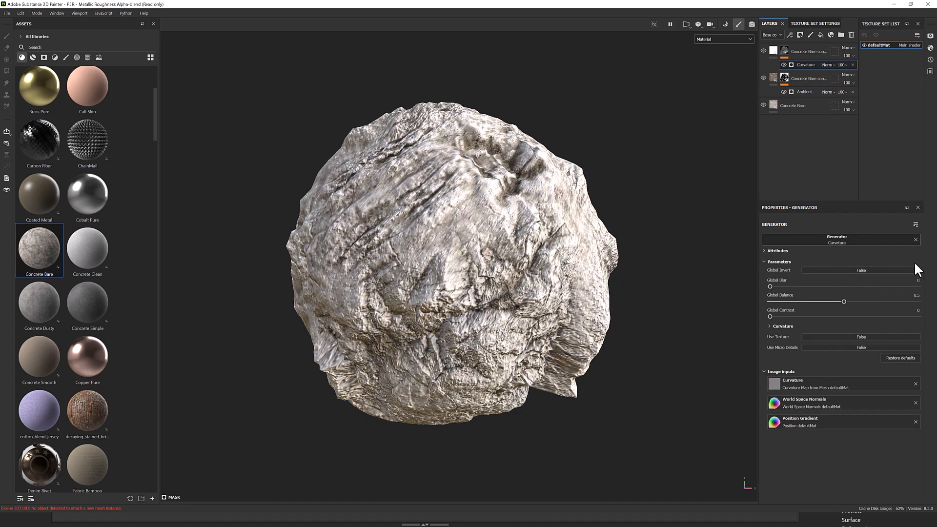
{"action": "mouse_move", "coordinate": [150, 228]}
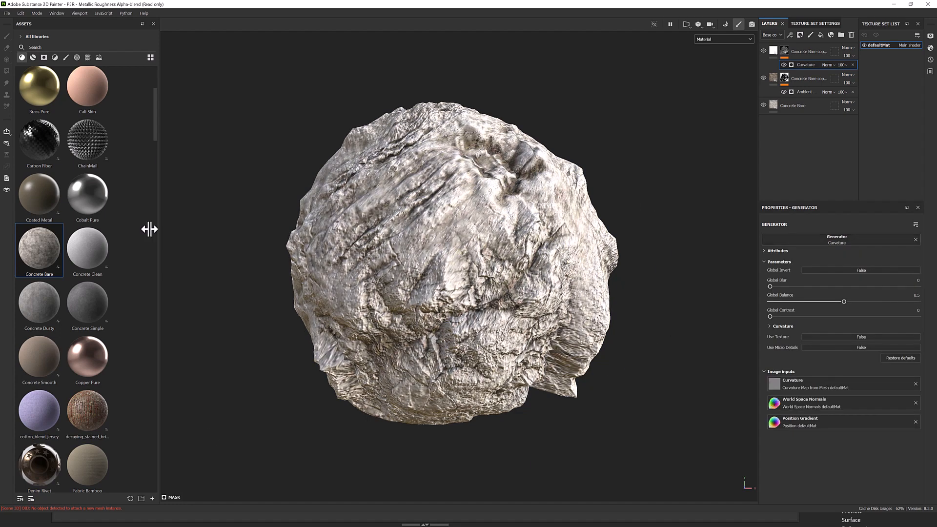
{"action": "mouse_move", "coordinate": [650, 196]}
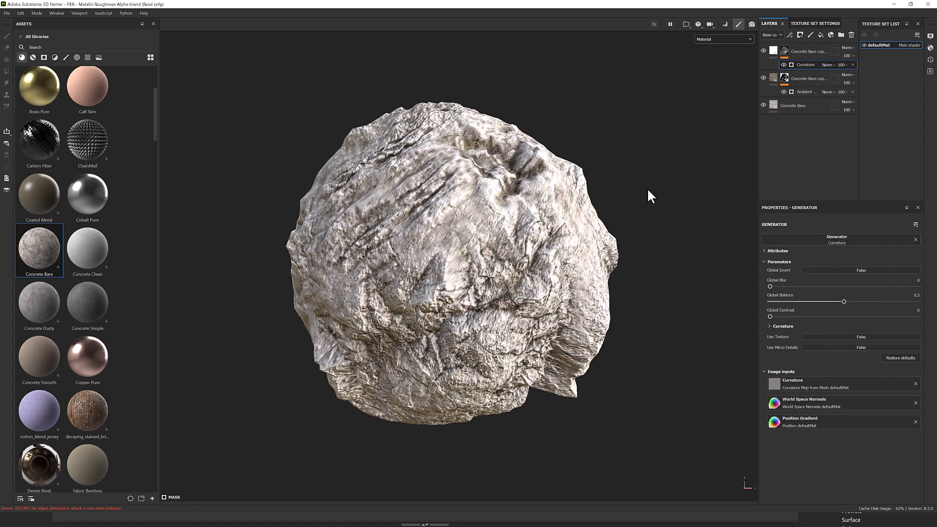
{"action": "left_click", "coordinate": [724, 39]}
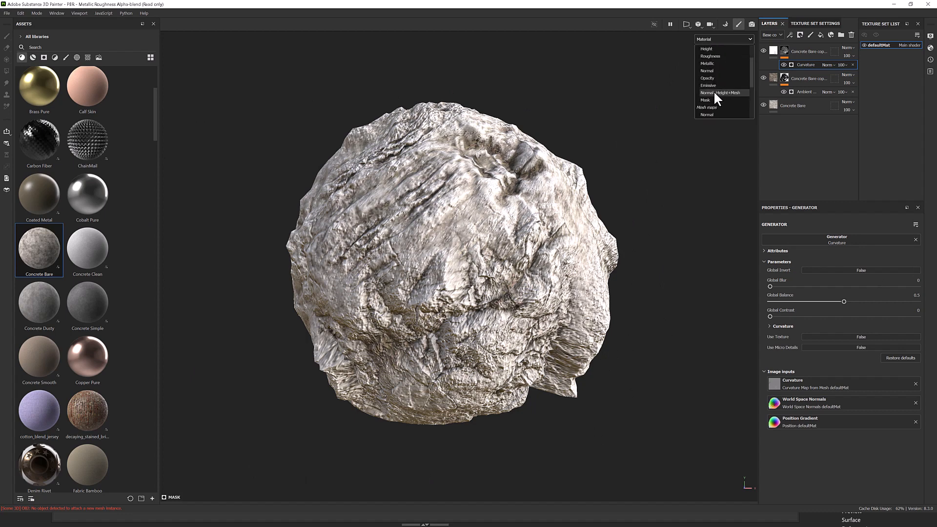
{"action": "mouse_move", "coordinate": [712, 101]}
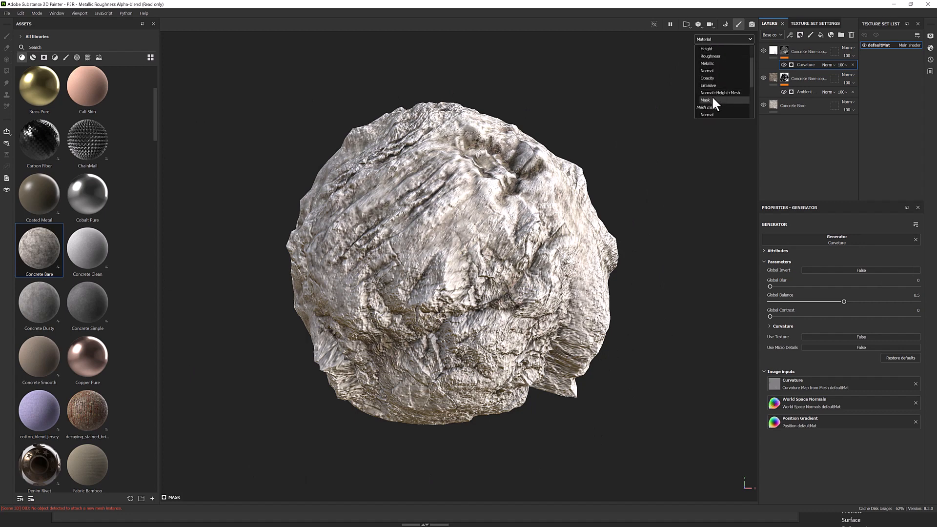
{"action": "left_click", "coordinate": [704, 100]}
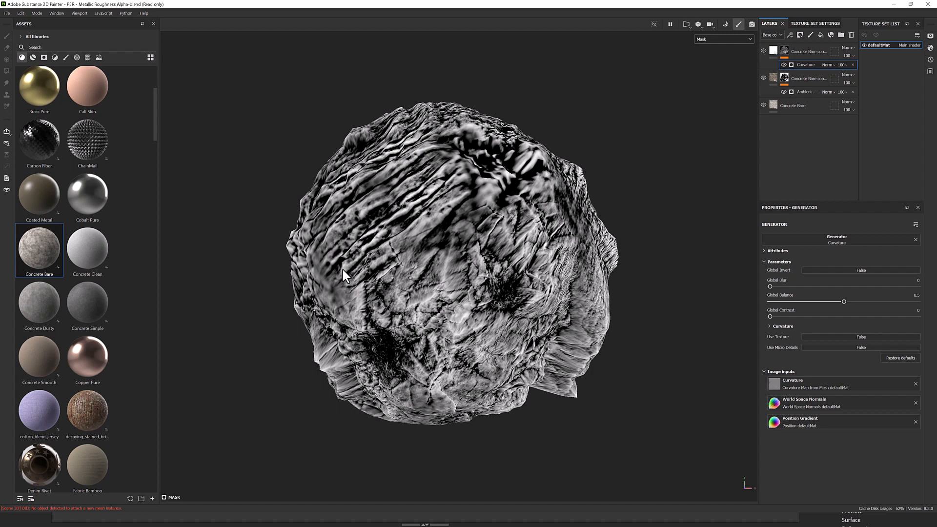
{"action": "mouse_move", "coordinate": [509, 242]}
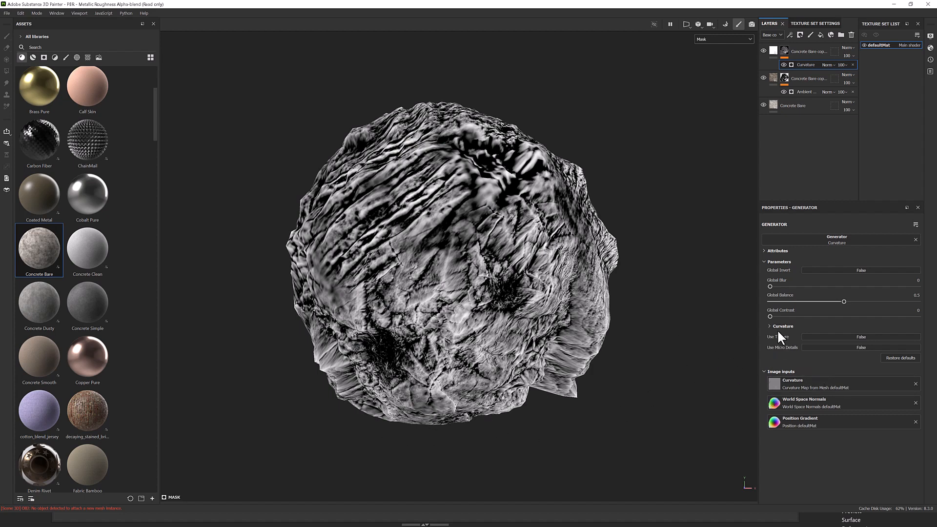
{"action": "left_click", "coordinate": [771, 326]}
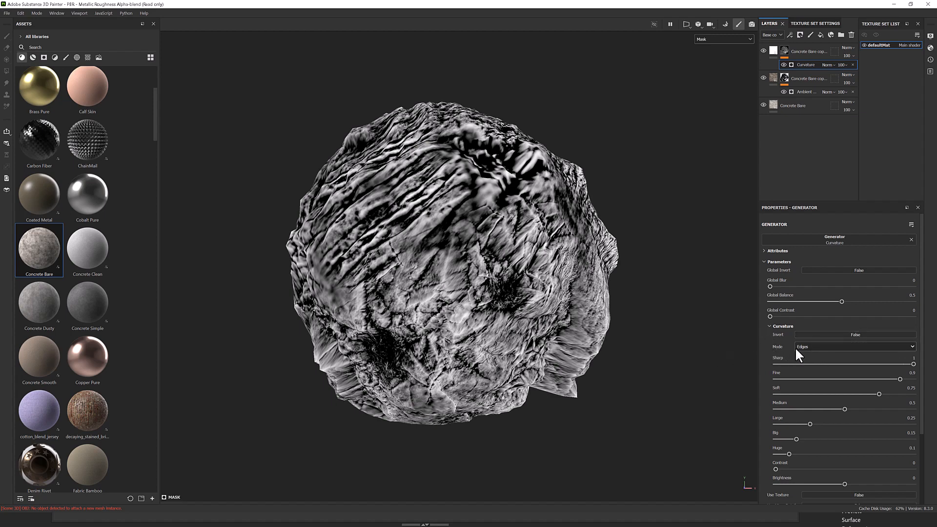
{"action": "left_click", "coordinate": [855, 346]}
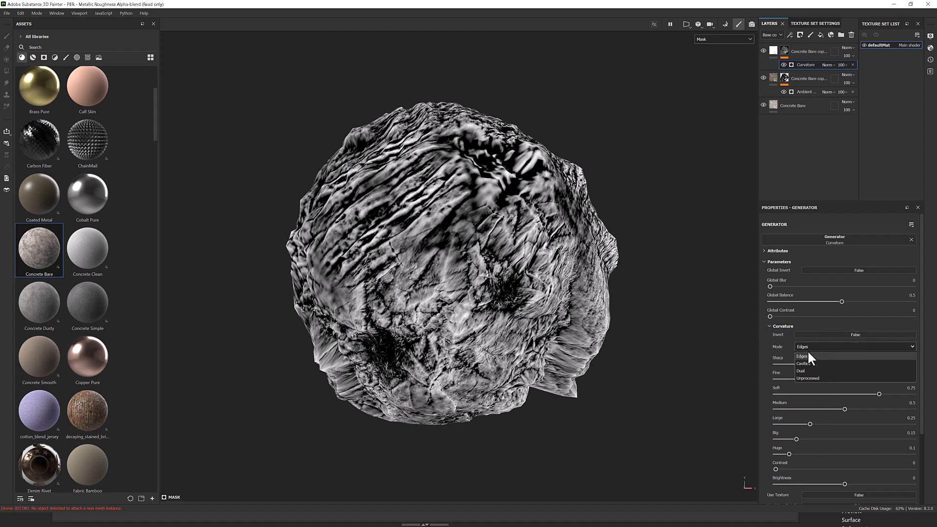
{"action": "mouse_move", "coordinate": [815, 381]}
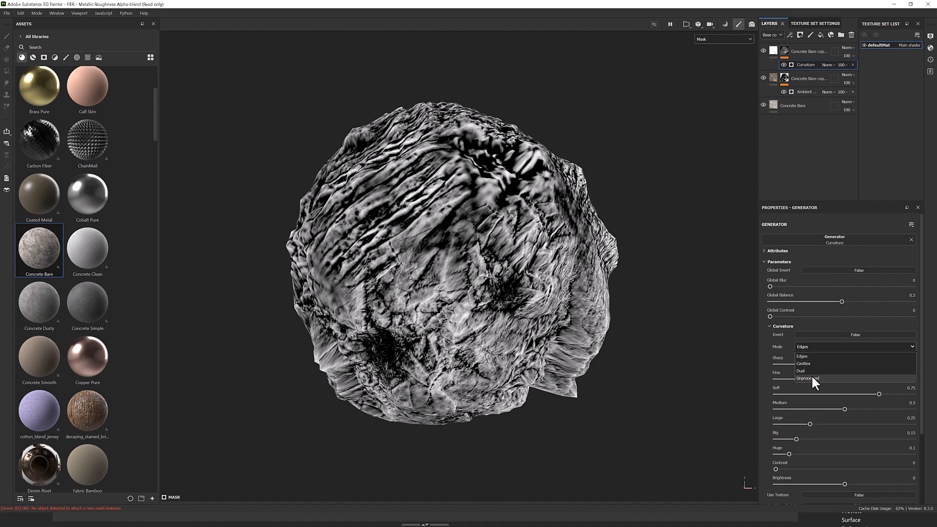
{"action": "left_click", "coordinate": [801, 356]}
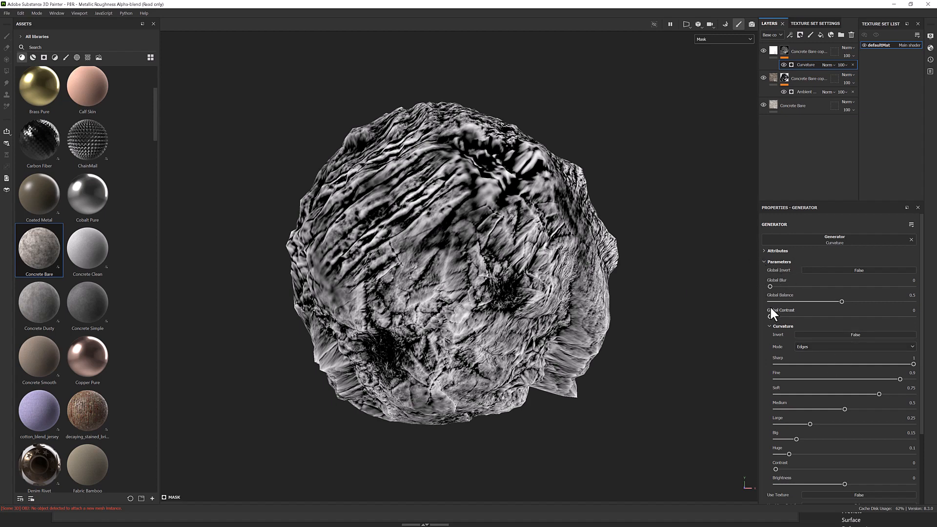
{"action": "left_click", "coordinate": [771, 326]}
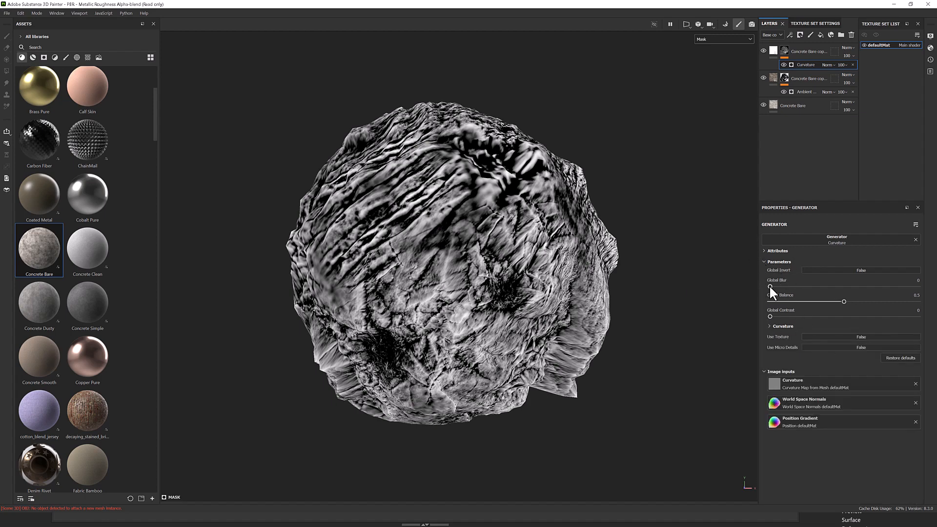
Set the Curvature generator to blur 0, balance 0.25 and contrast 0.27.
{"action": "left_click_drag", "start_coordinate": [769, 285], "coordinate": [780, 285]}
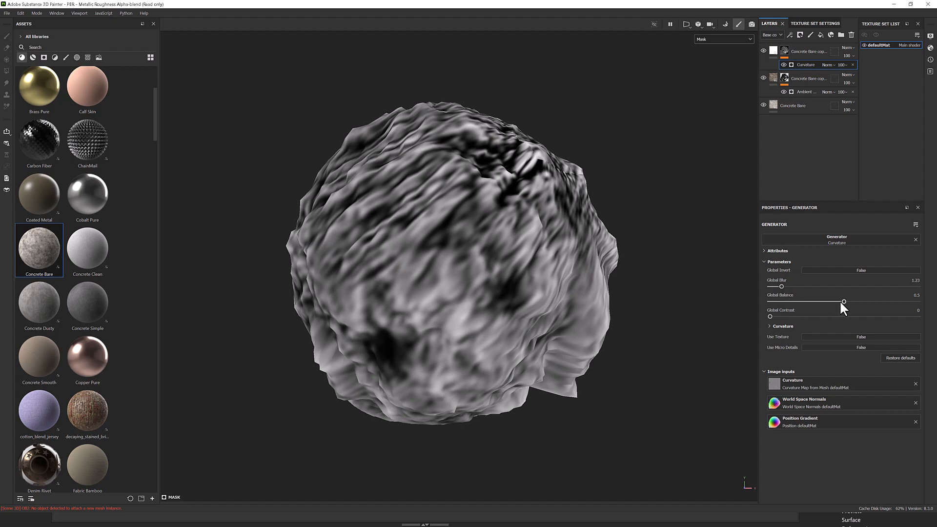
{"action": "left_click_drag", "start_coordinate": [844, 301], "coordinate": [810, 300]}
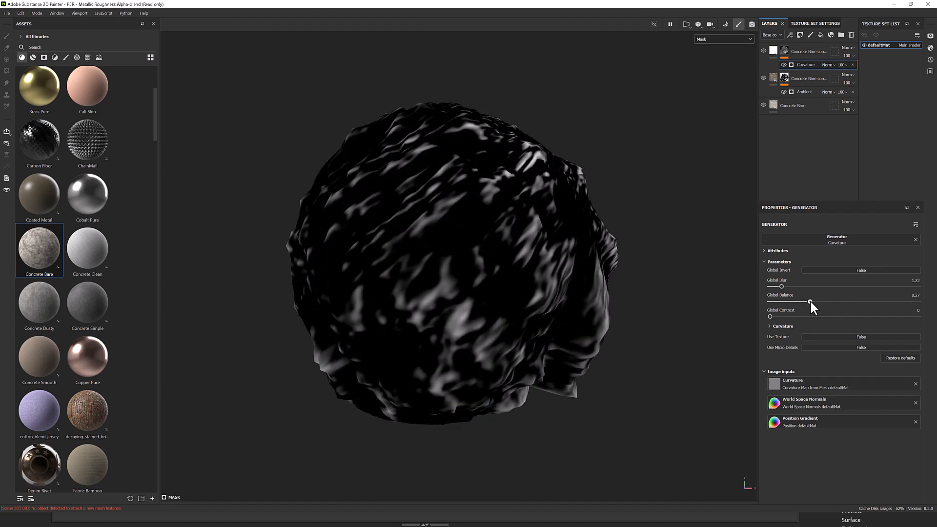
{"action": "left_click_drag", "start_coordinate": [781, 285], "coordinate": [779, 286]}
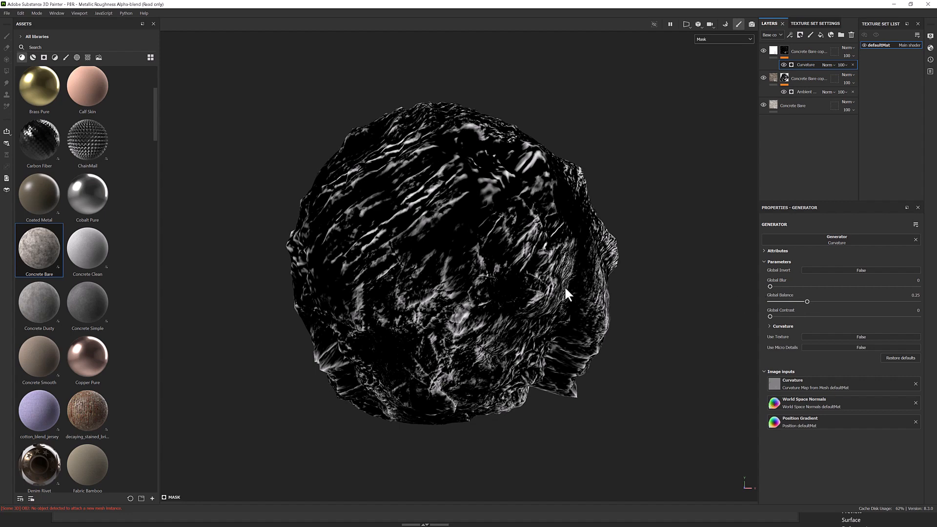
{"action": "mouse_move", "coordinate": [364, 258]}
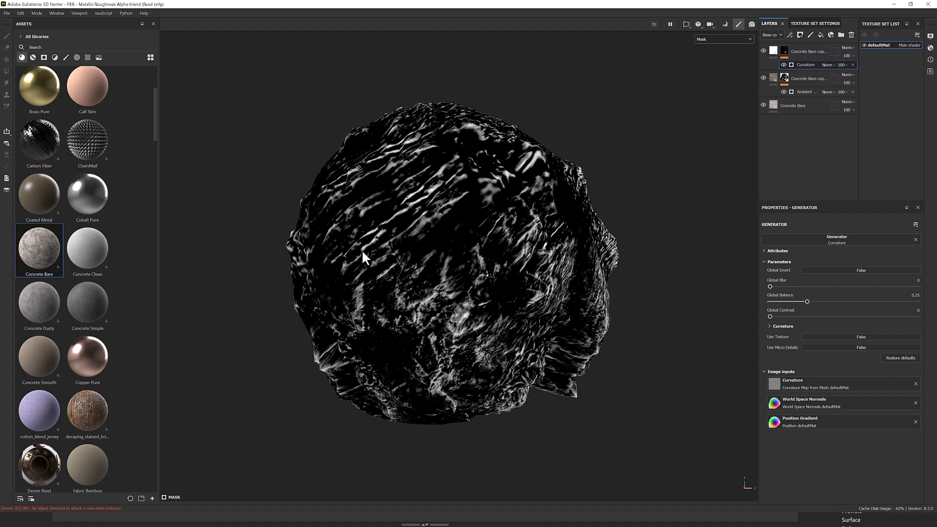
{"action": "mouse_move", "coordinate": [580, 267]}
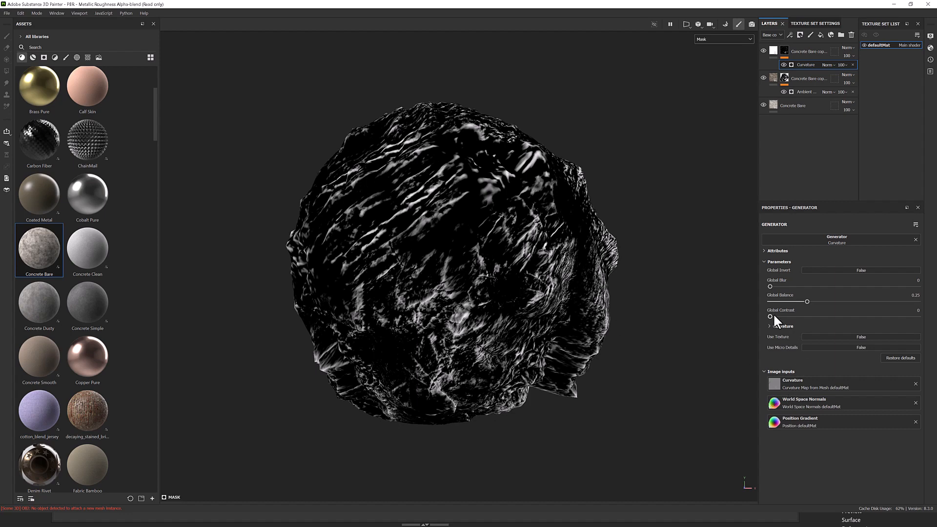
{"action": "left_click_drag", "start_coordinate": [770, 316], "coordinate": [842, 316]}
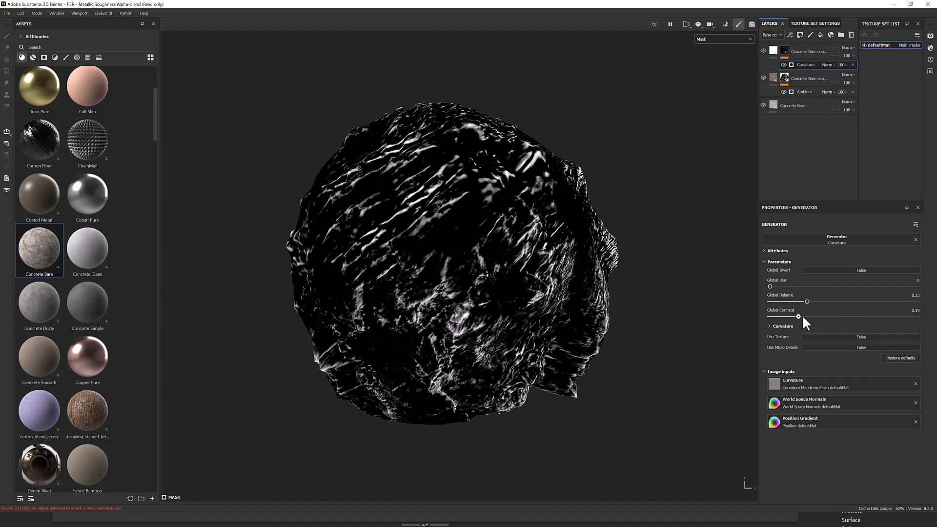
{"action": "left_click_drag", "start_coordinate": [799, 316], "coordinate": [809, 316]}
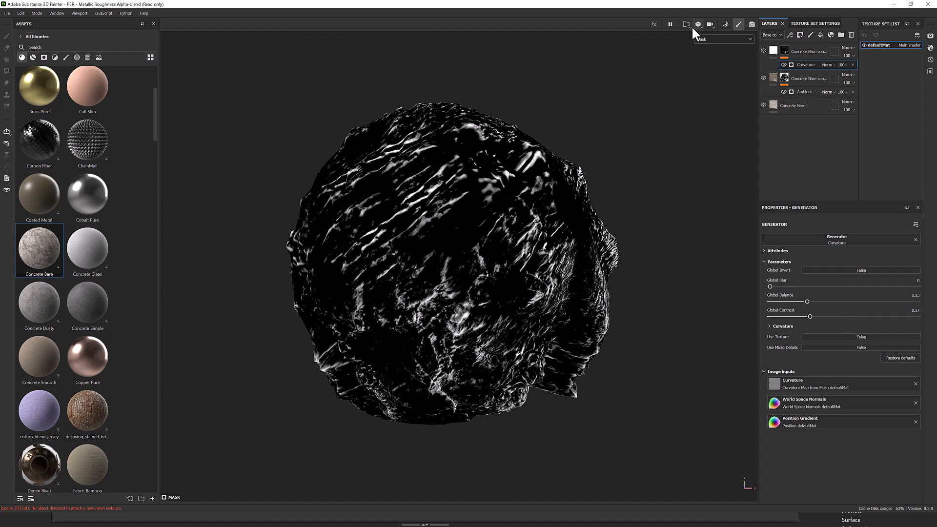
{"action": "left_click", "coordinate": [747, 39]}
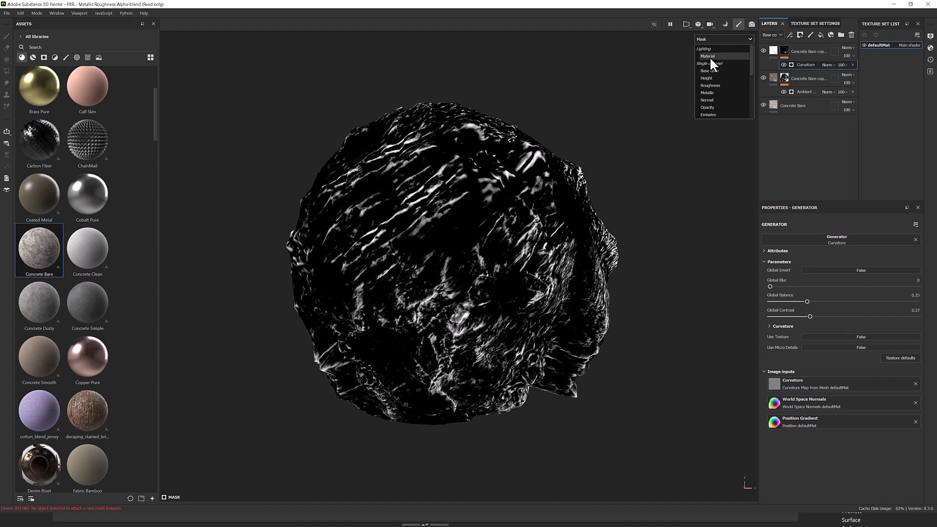
Return the viewport to Material view and raise the top Concrete Bare copy's Luminosity to 0.71.
{"action": "left_click", "coordinate": [707, 56]}
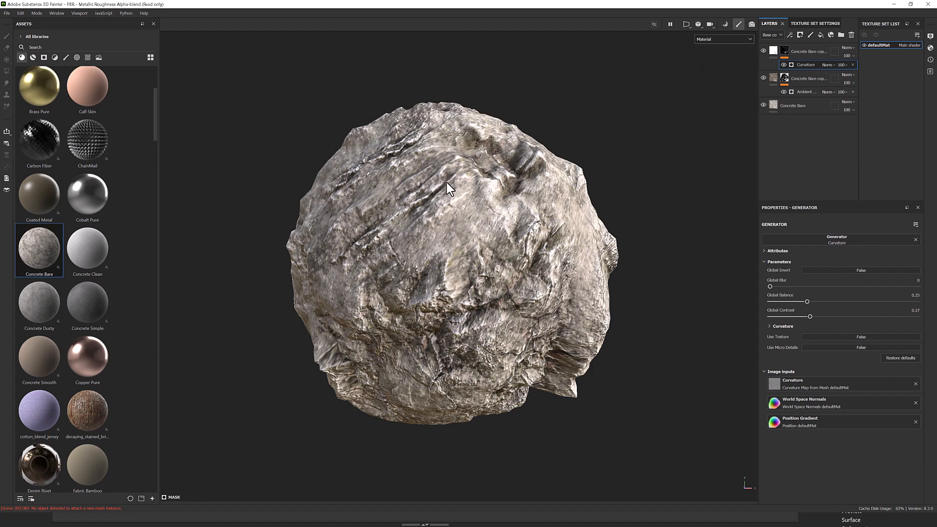
{"action": "mouse_move", "coordinate": [431, 206]}
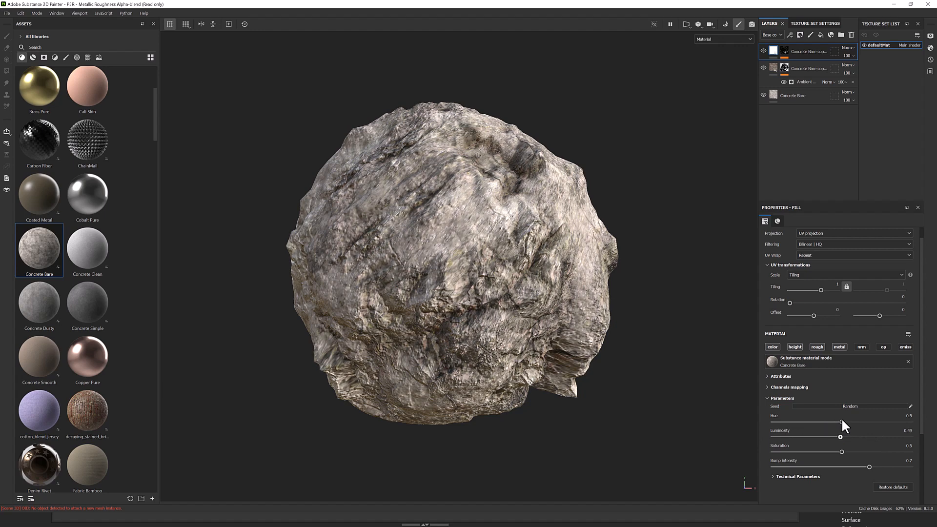
{"action": "left_click_drag", "start_coordinate": [839, 436], "coordinate": [859, 436]}
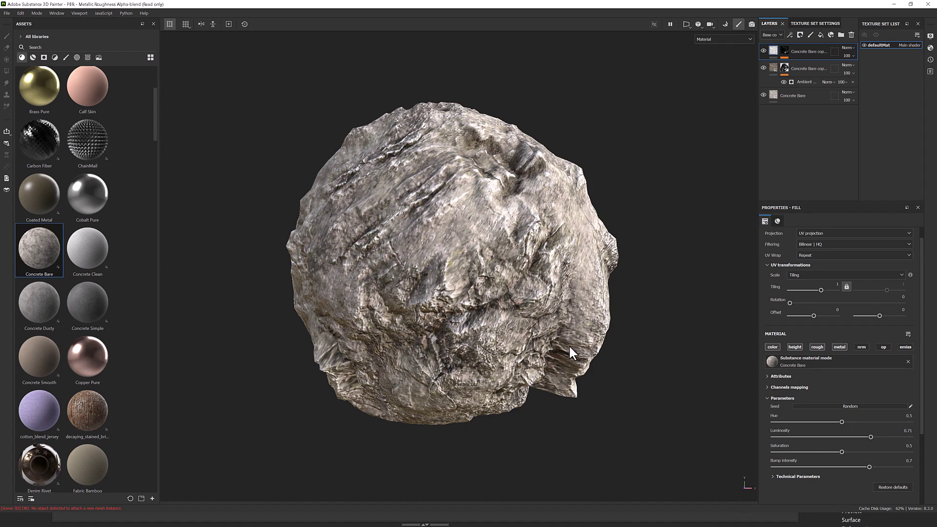
{"action": "mouse_move", "coordinate": [588, 350]}
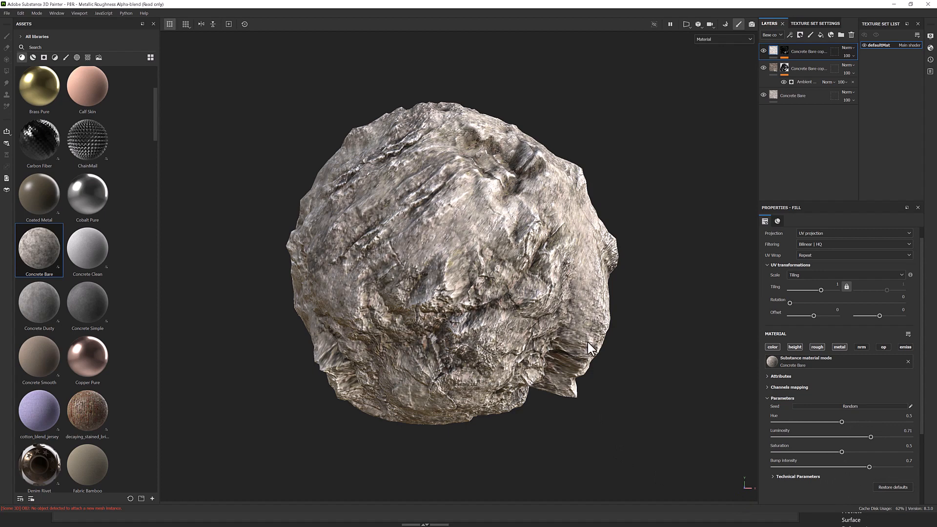
{"action": "mouse_move", "coordinate": [788, 45]}
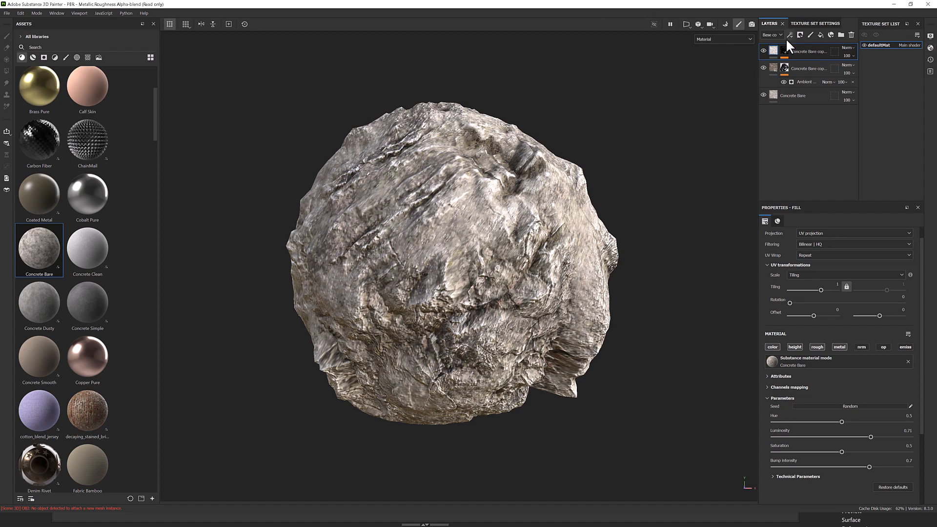
Add a new fill layer on top and apply the Mortar Wall material to it.
{"action": "left_click", "coordinate": [821, 34]}
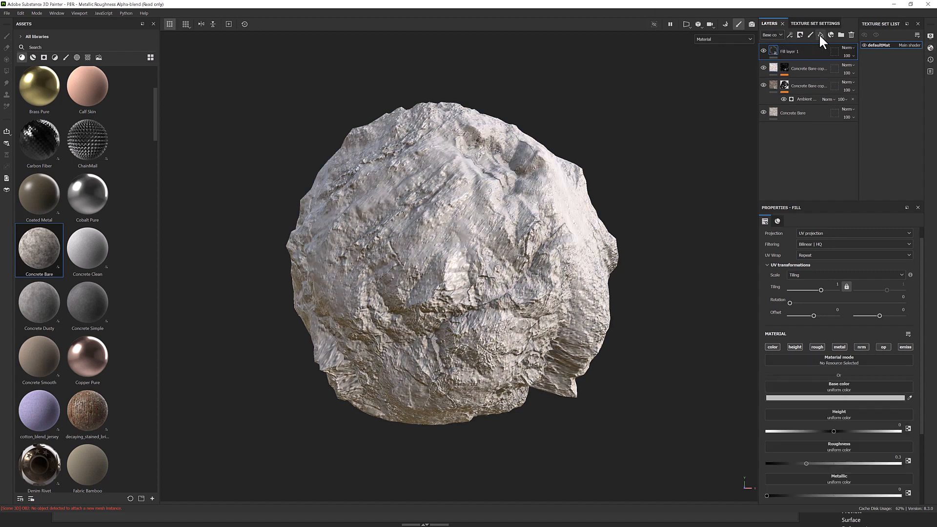
{"action": "scroll", "scroll_direction": "down", "scroll_amount": 3}
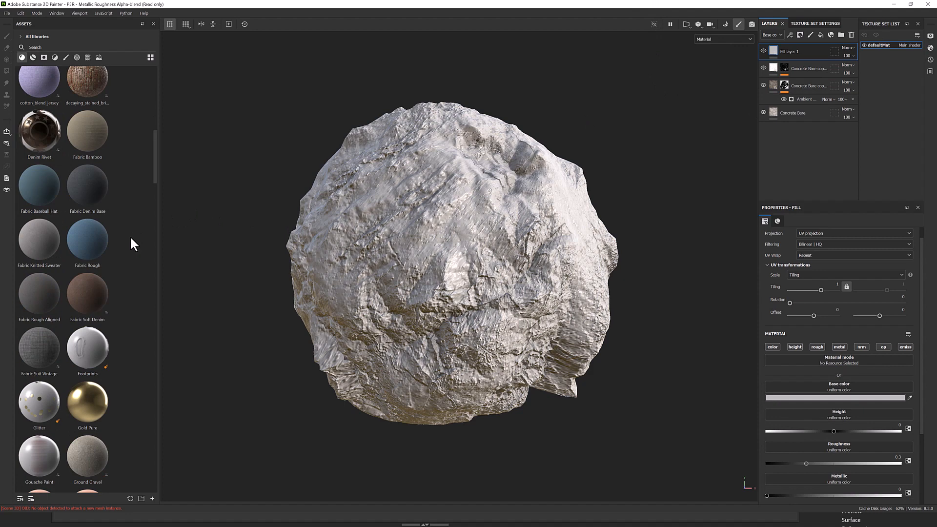
{"action": "scroll", "scroll_direction": "down", "scroll_amount": 3}
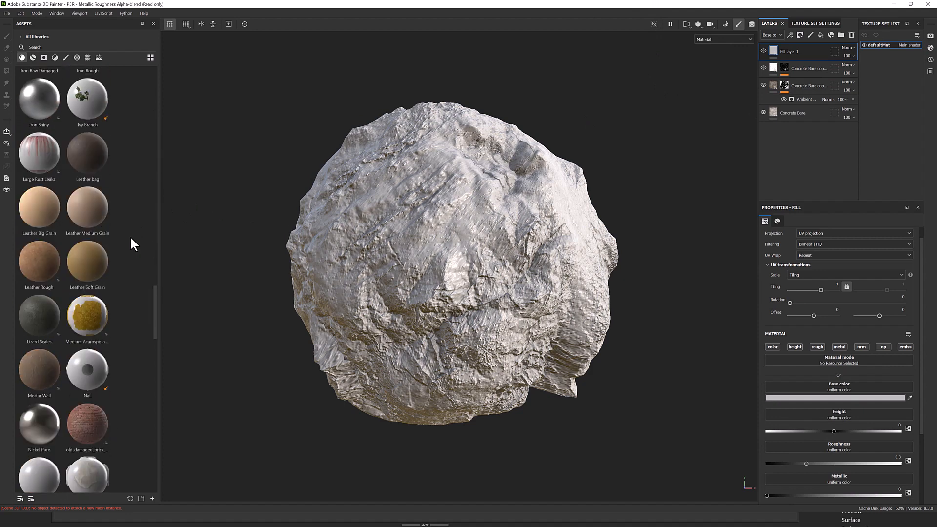
{"action": "mouse_move", "coordinate": [32, 380]}
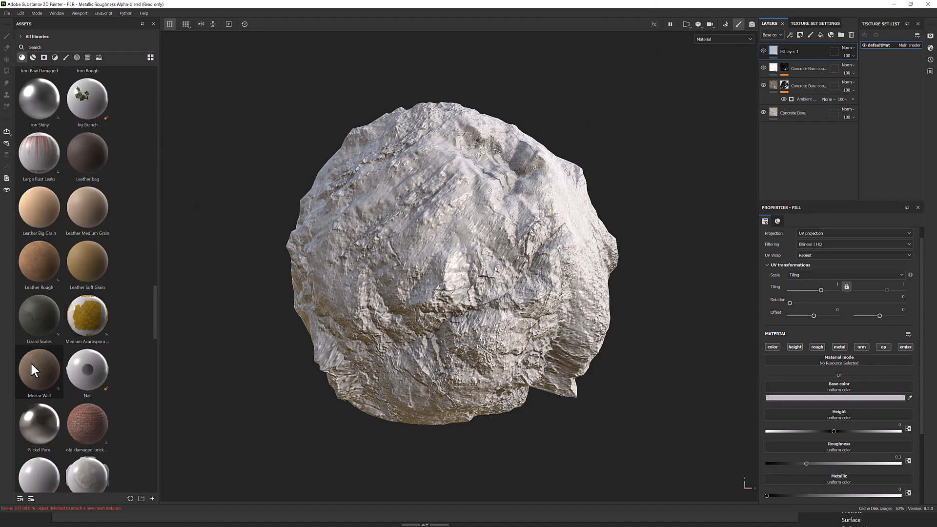
{"action": "double_click", "coordinate": [38, 372]}
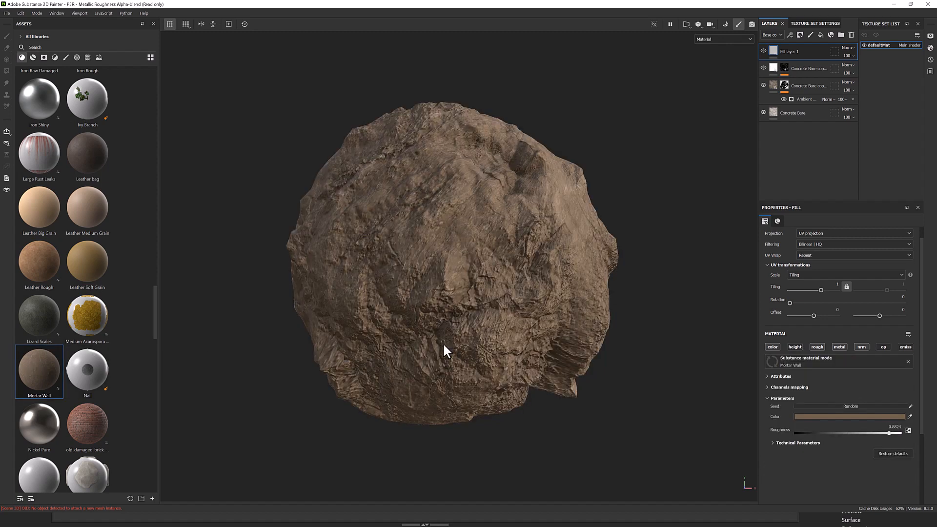
Tint the fill's Color dark green and give Fill layer 1 a black mask.
{"action": "left_click", "coordinate": [848, 416]}
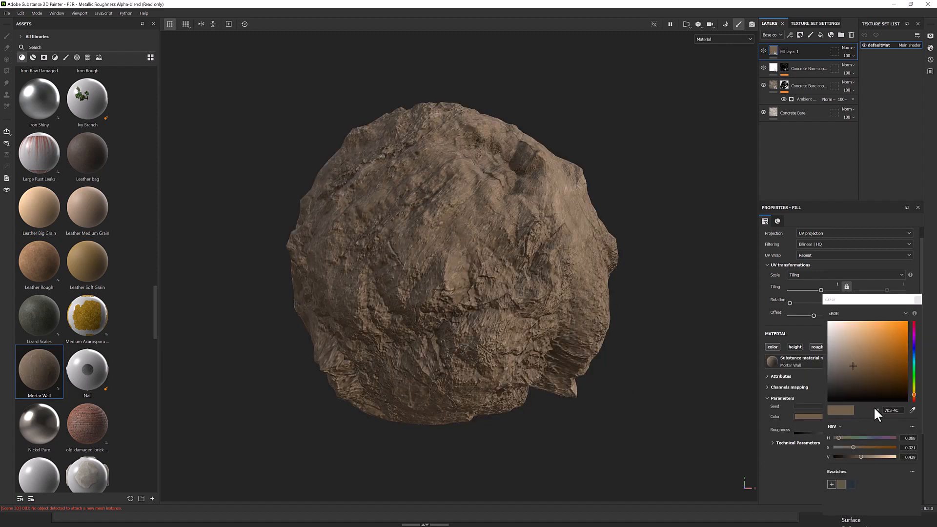
{"action": "left_click", "coordinate": [914, 377]}
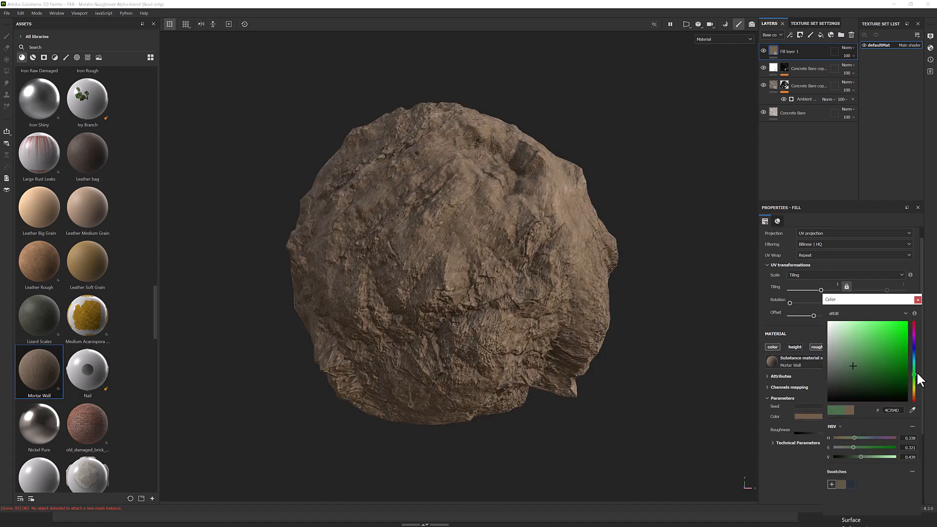
{"action": "left_click", "coordinate": [853, 371]}
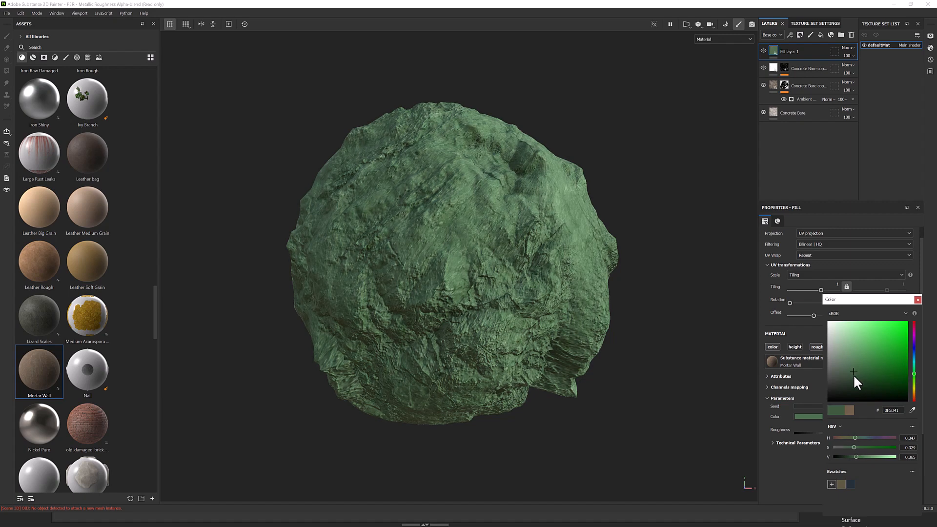
{"action": "left_click", "coordinate": [809, 68]}
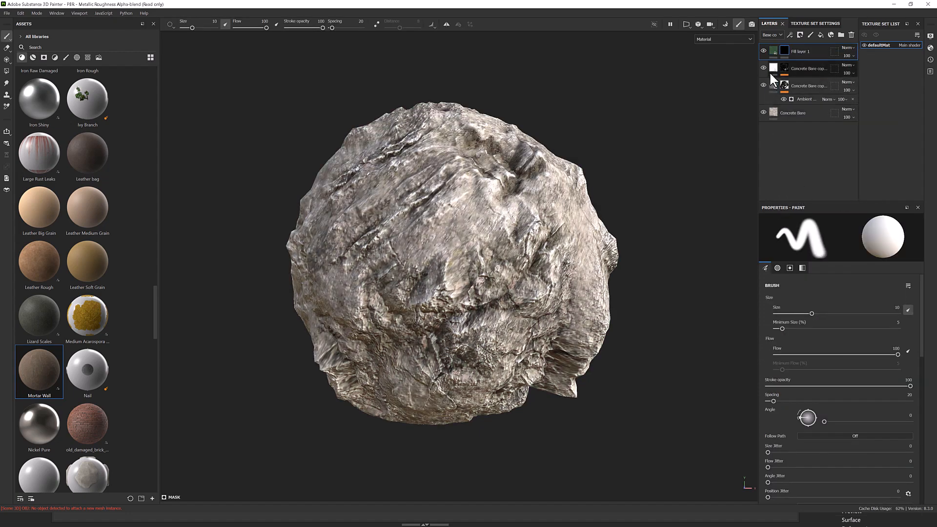
Add a Curvature generator to the green fill's mask with Mode set to Cavities.
{"action": "right_click", "coordinate": [802, 51]}
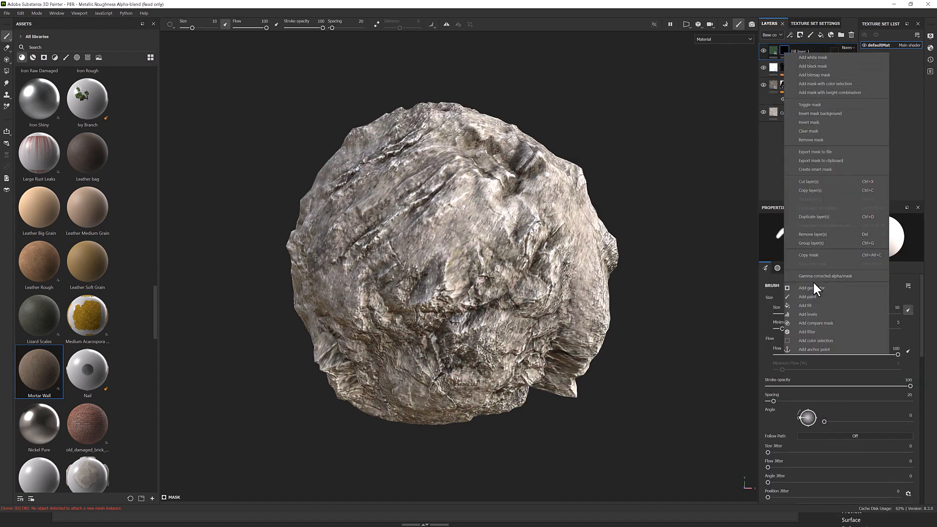
{"action": "left_click", "coordinate": [810, 287]}
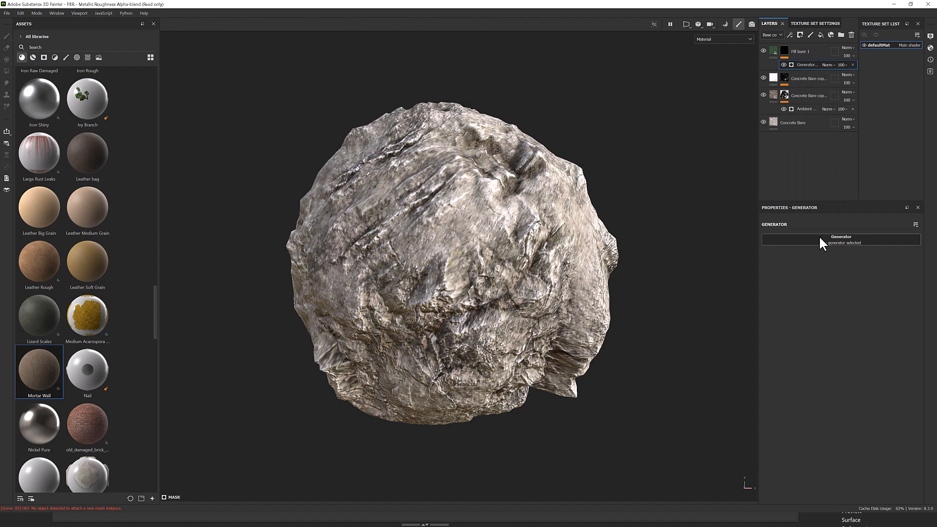
{"action": "left_click", "coordinate": [841, 239]}
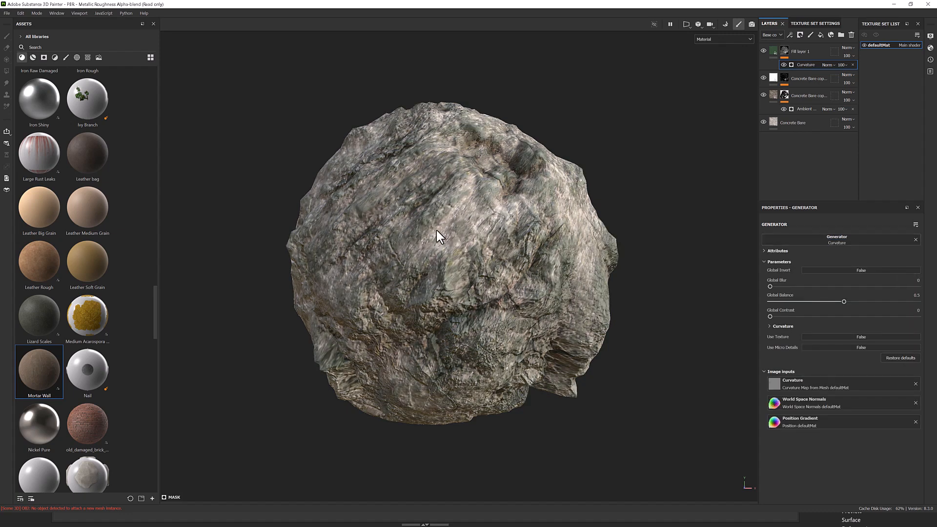
{"action": "mouse_move", "coordinate": [536, 338]}
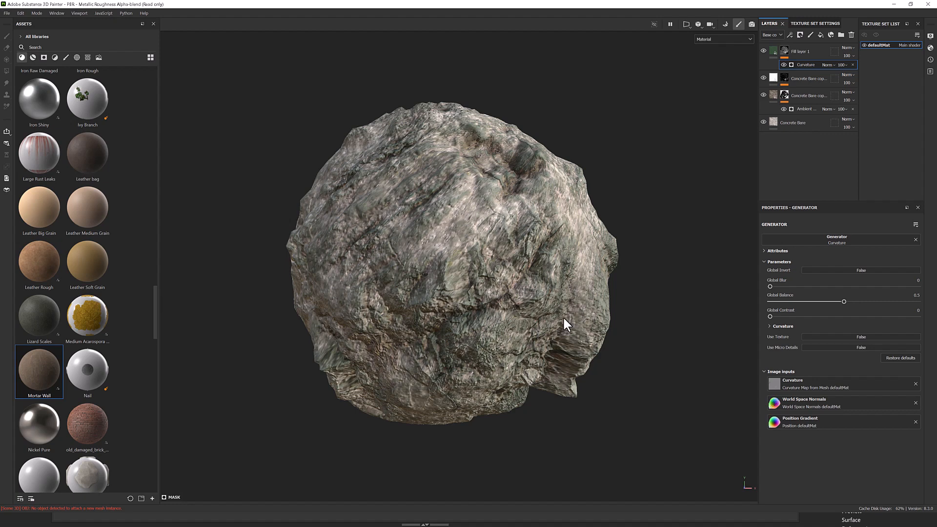
{"action": "mouse_move", "coordinate": [775, 319]}
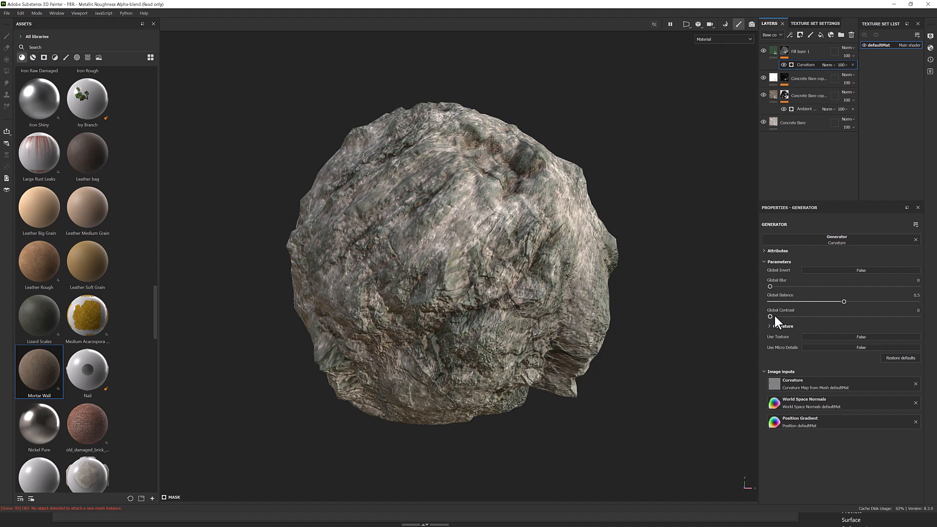
{"action": "left_click", "coordinate": [781, 326]}
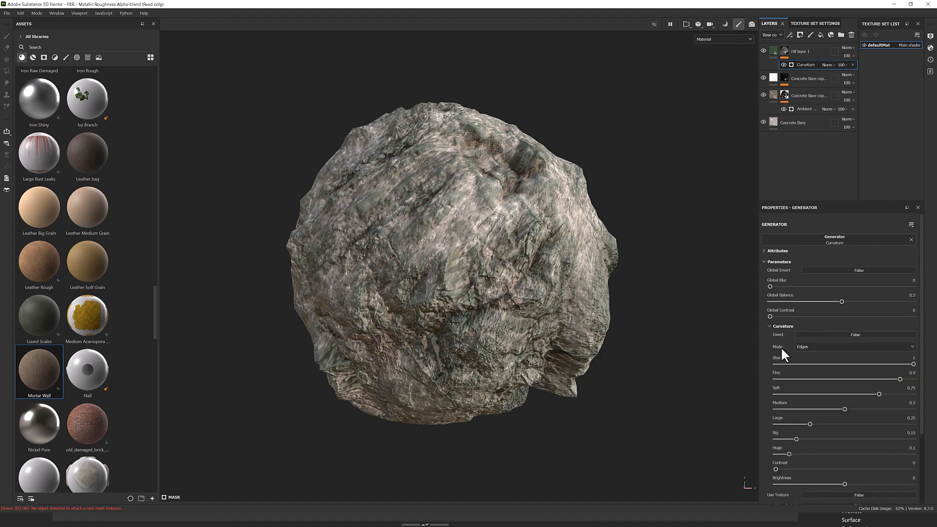
{"action": "left_click", "coordinate": [855, 347]}
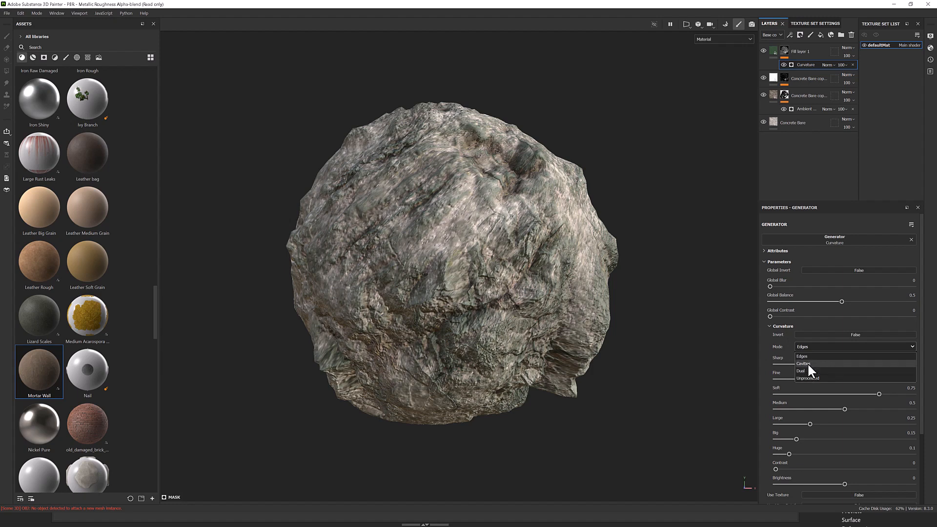
{"action": "left_click", "coordinate": [803, 364]}
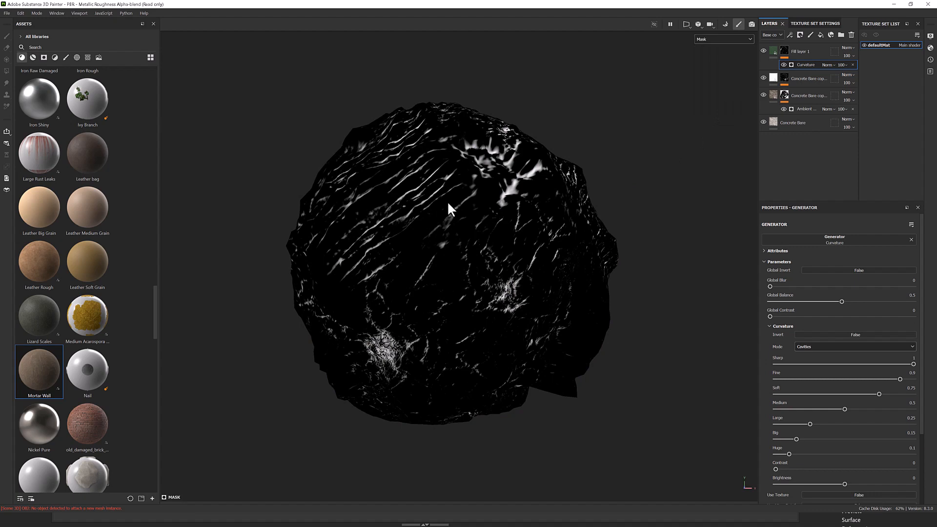
{"action": "mouse_move", "coordinate": [358, 221]}
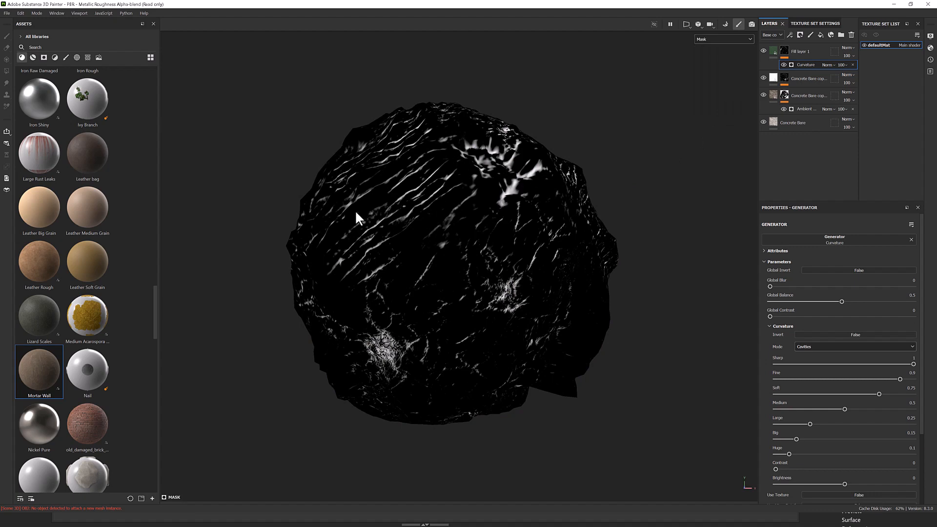
{"action": "mouse_move", "coordinate": [827, 306]}
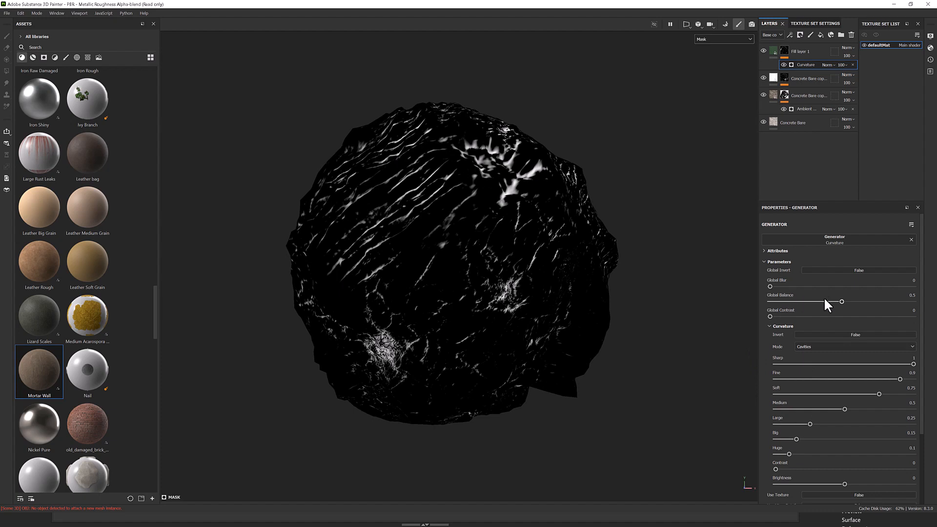
Set the cavity generator's Global Blur 1.06, Global Balance 0.57 and Global Contrast 0.46.
{"action": "left_click_drag", "start_coordinate": [769, 286], "coordinate": [782, 285]}
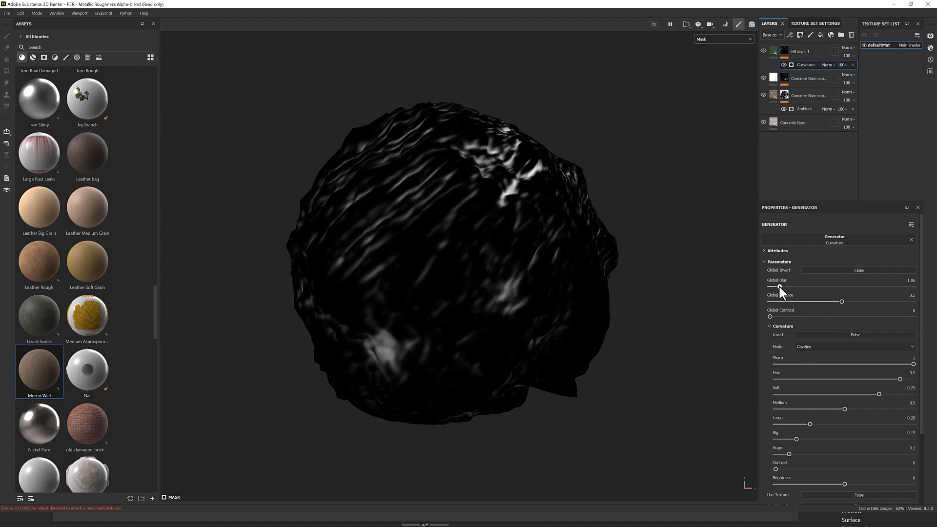
{"action": "left_click_drag", "start_coordinate": [841, 301], "coordinate": [828, 301]}
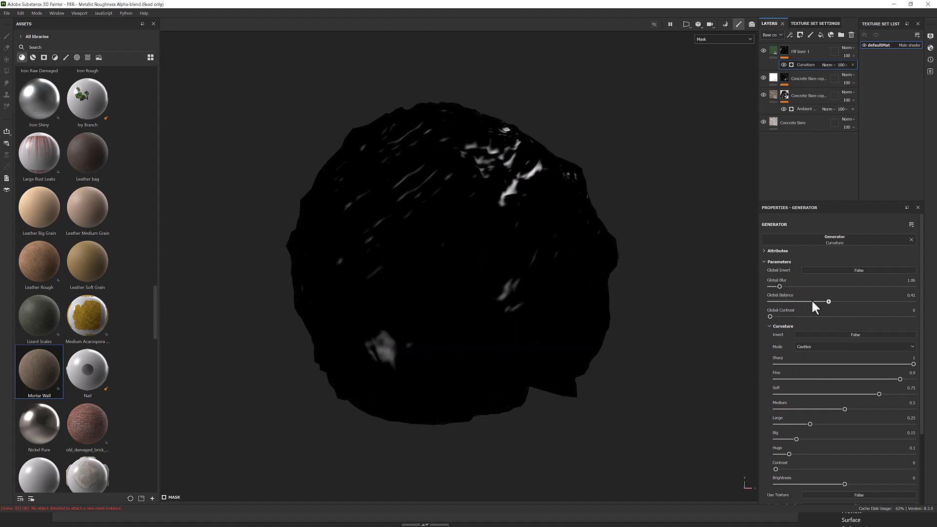
{"action": "left_click_drag", "start_coordinate": [828, 301], "coordinate": [823, 301]}
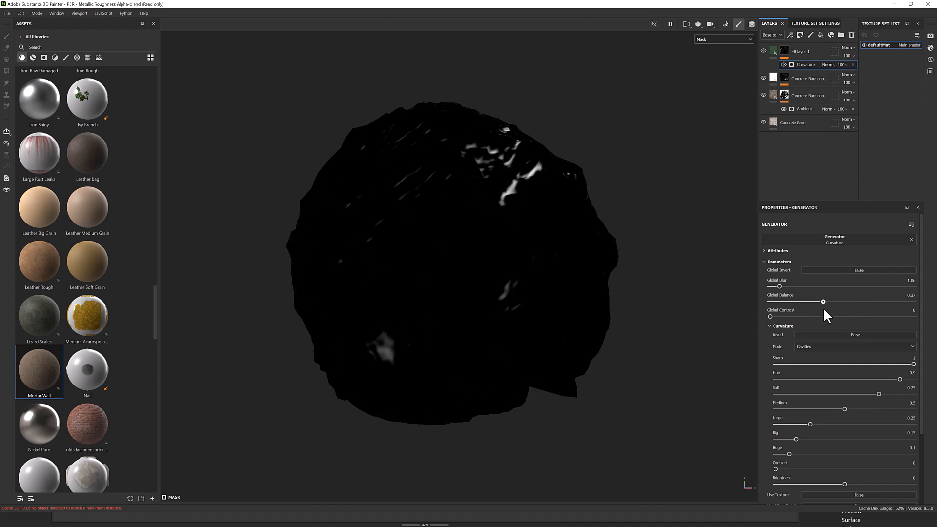
{"action": "left_click_drag", "start_coordinate": [769, 316], "coordinate": [793, 316]}
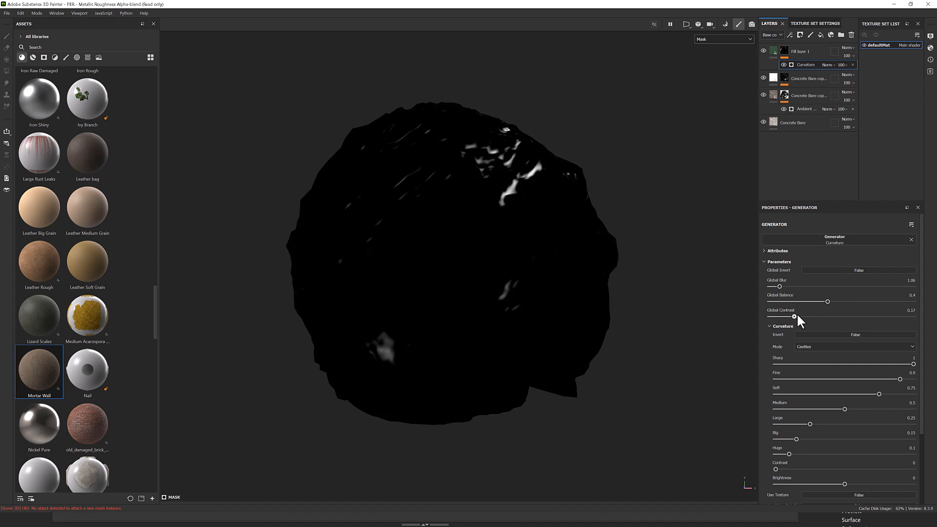
{"action": "left_click_drag", "start_coordinate": [794, 316], "coordinate": [812, 316]}
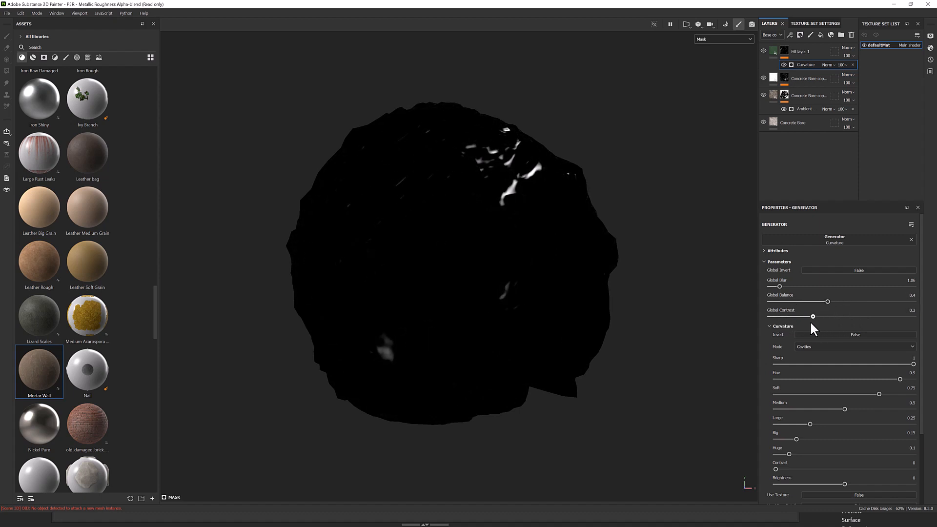
{"action": "left_click_drag", "start_coordinate": [827, 301], "coordinate": [857, 301]}
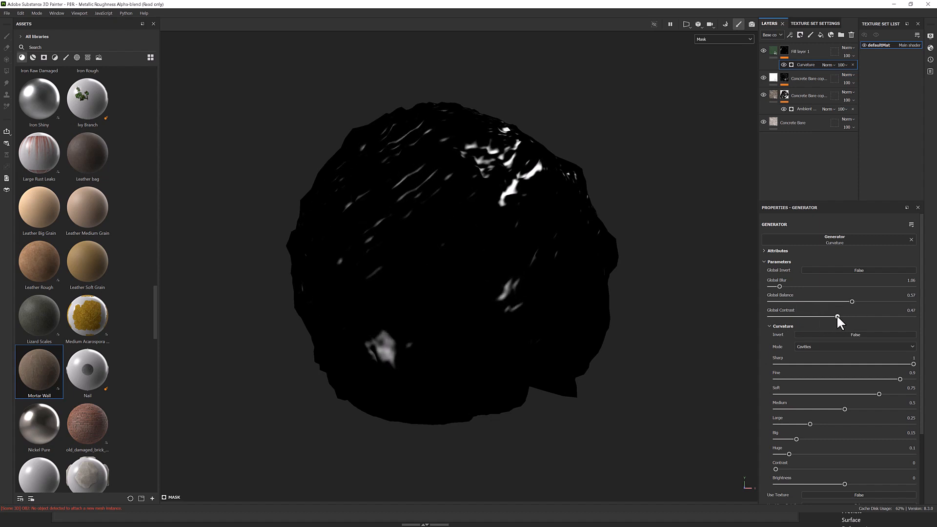
{"action": "left_click_drag", "start_coordinate": [837, 316], "coordinate": [837, 316]}
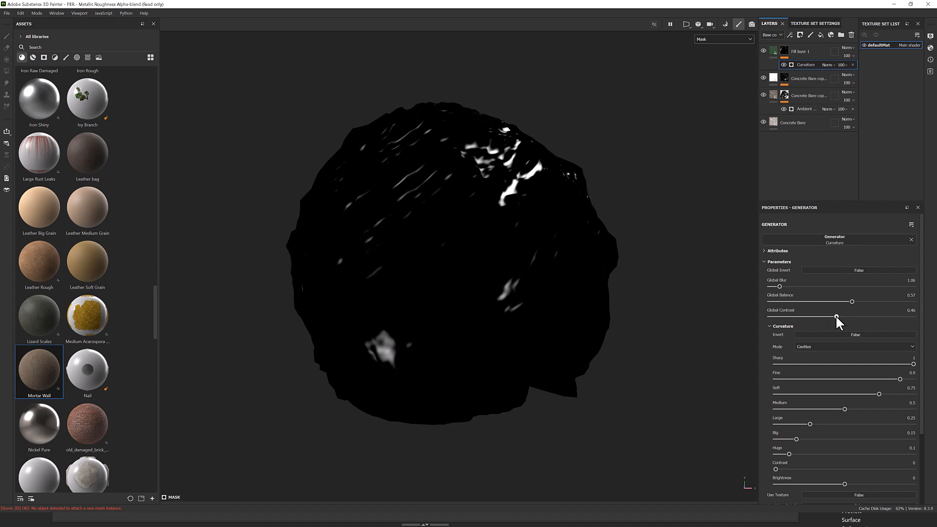
{"action": "mouse_move", "coordinate": [511, 162]}
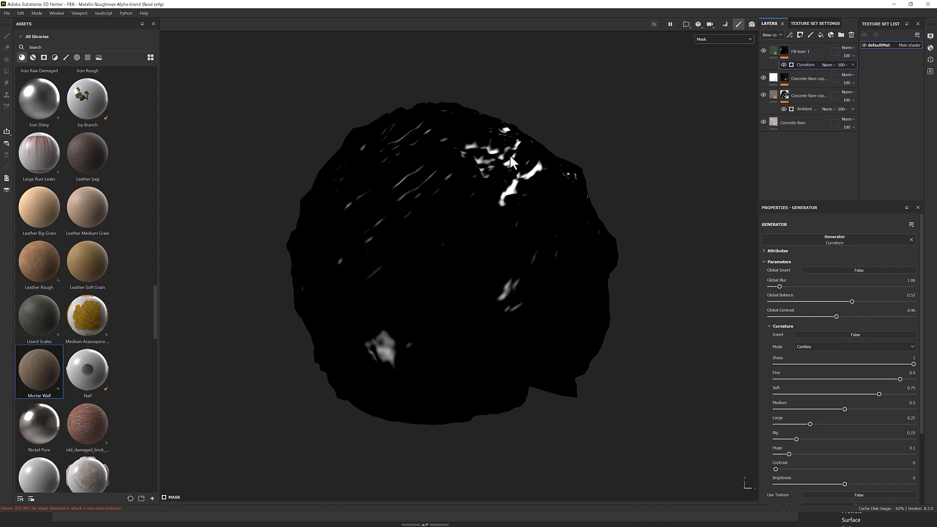
{"action": "mouse_move", "coordinate": [547, 292]}
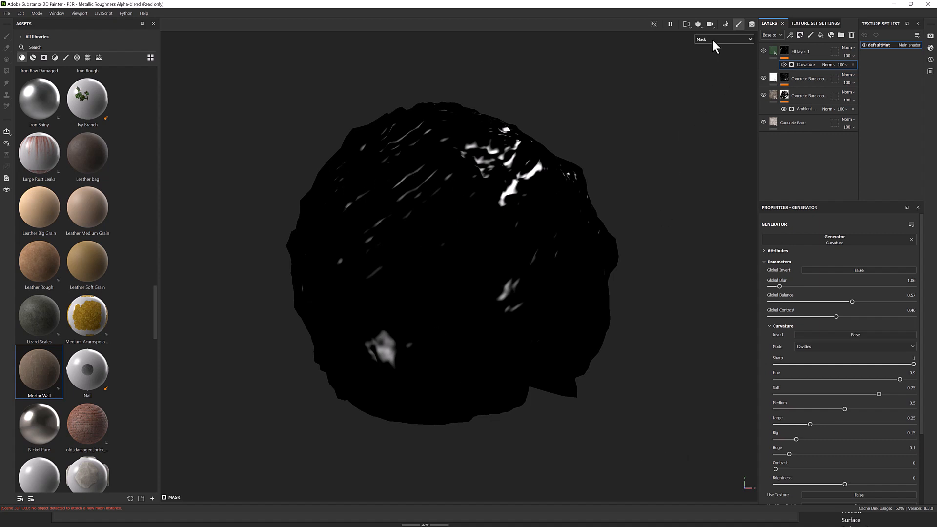
Switch the viewport display mode from Mask back to Material.
{"action": "left_click", "coordinate": [722, 39]}
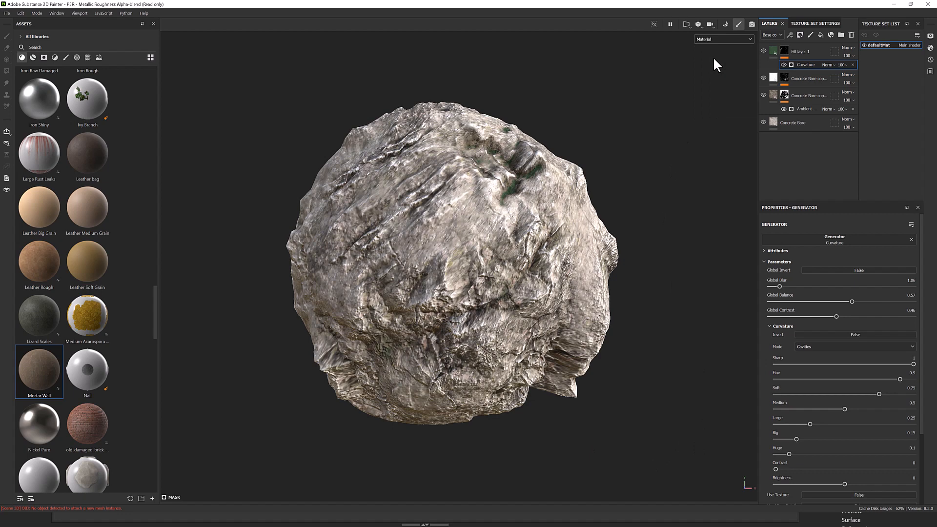
{"action": "mouse_move", "coordinate": [513, 190]}
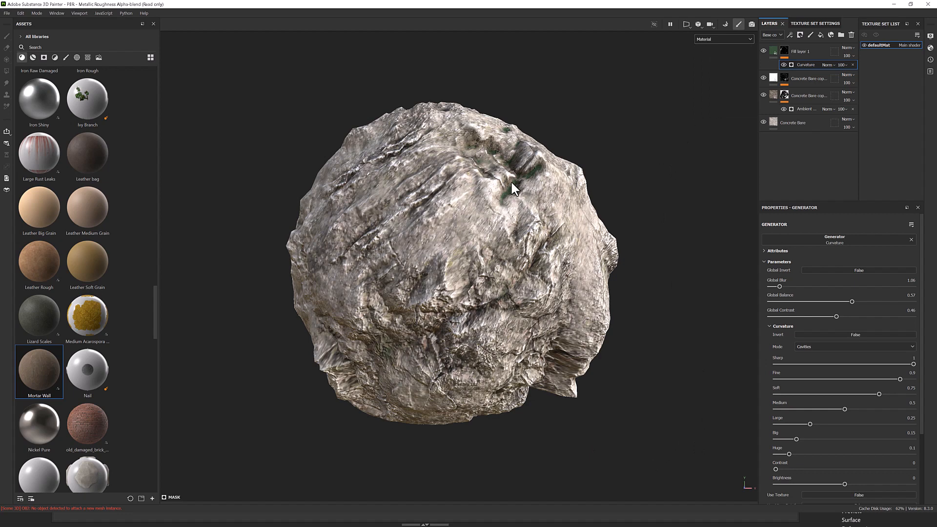
{"action": "mouse_move", "coordinate": [492, 156]}
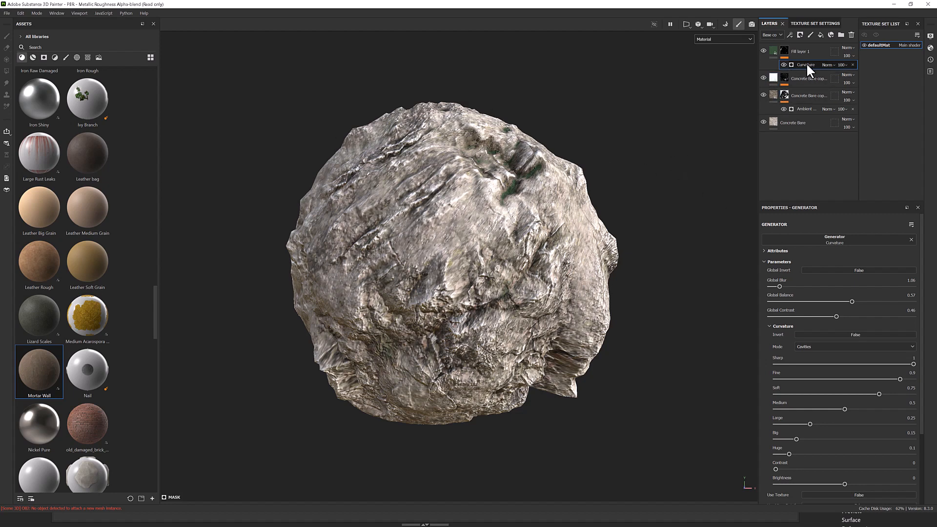
{"action": "mouse_move", "coordinate": [807, 73]}
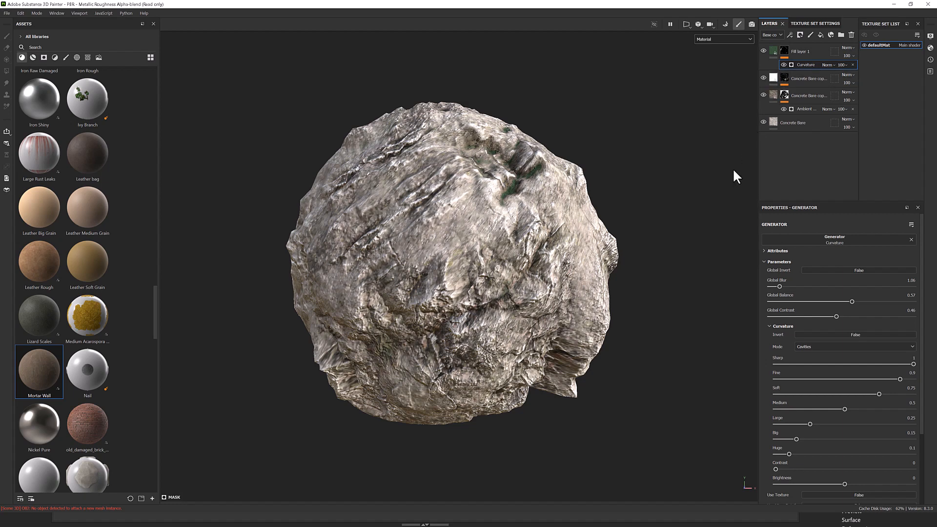
{"action": "mouse_move", "coordinate": [704, 228]}
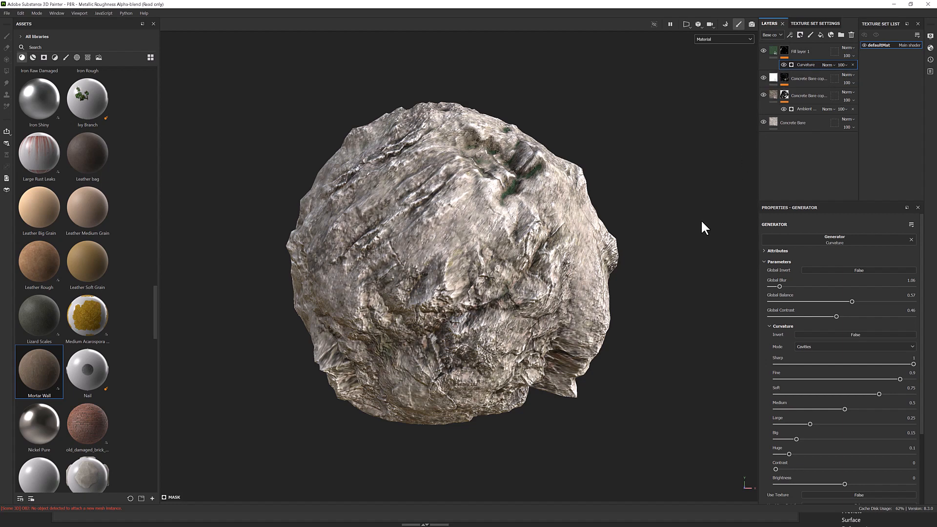